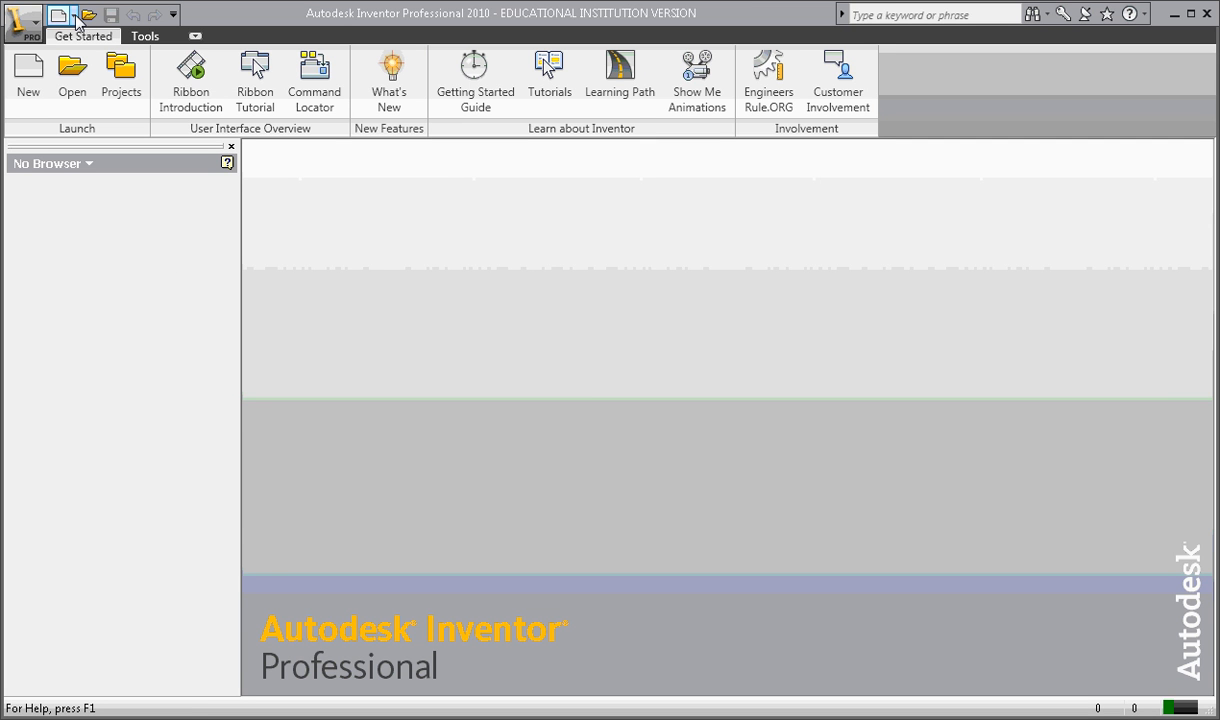
Create a new part file from the Quick Access New list.
{"action": "left_click", "coordinate": [60, 14]}
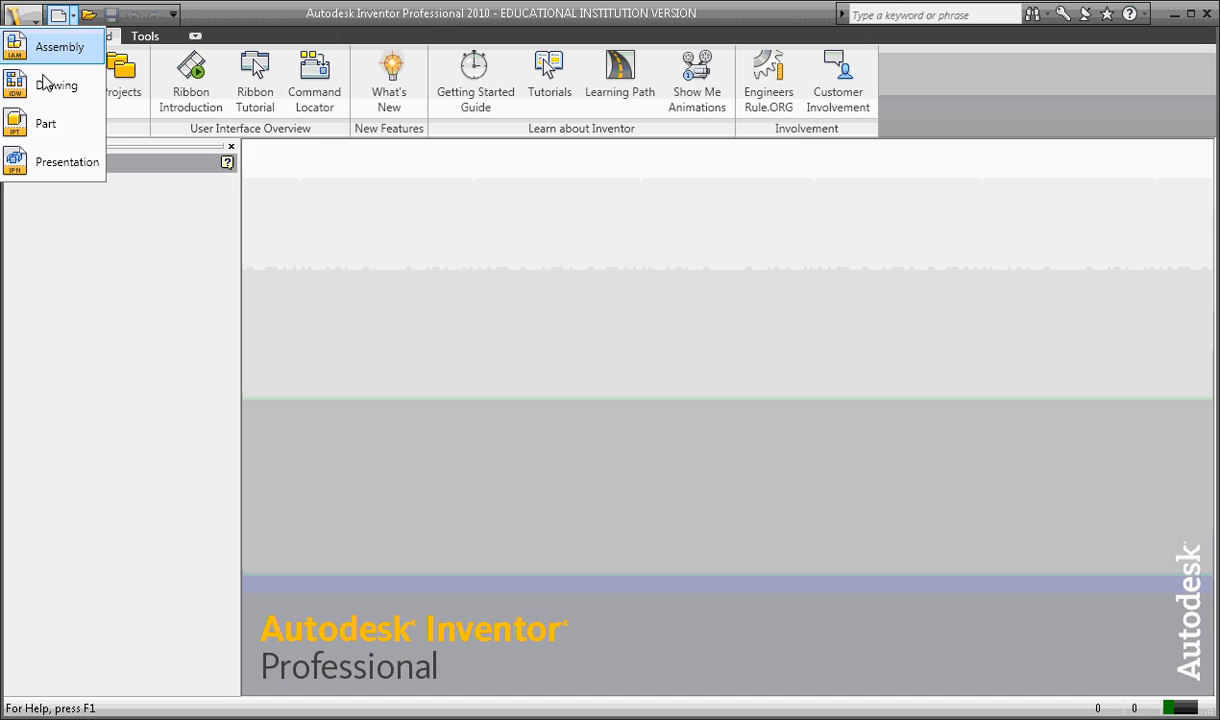
{"action": "mouse_move", "coordinate": [44, 124]}
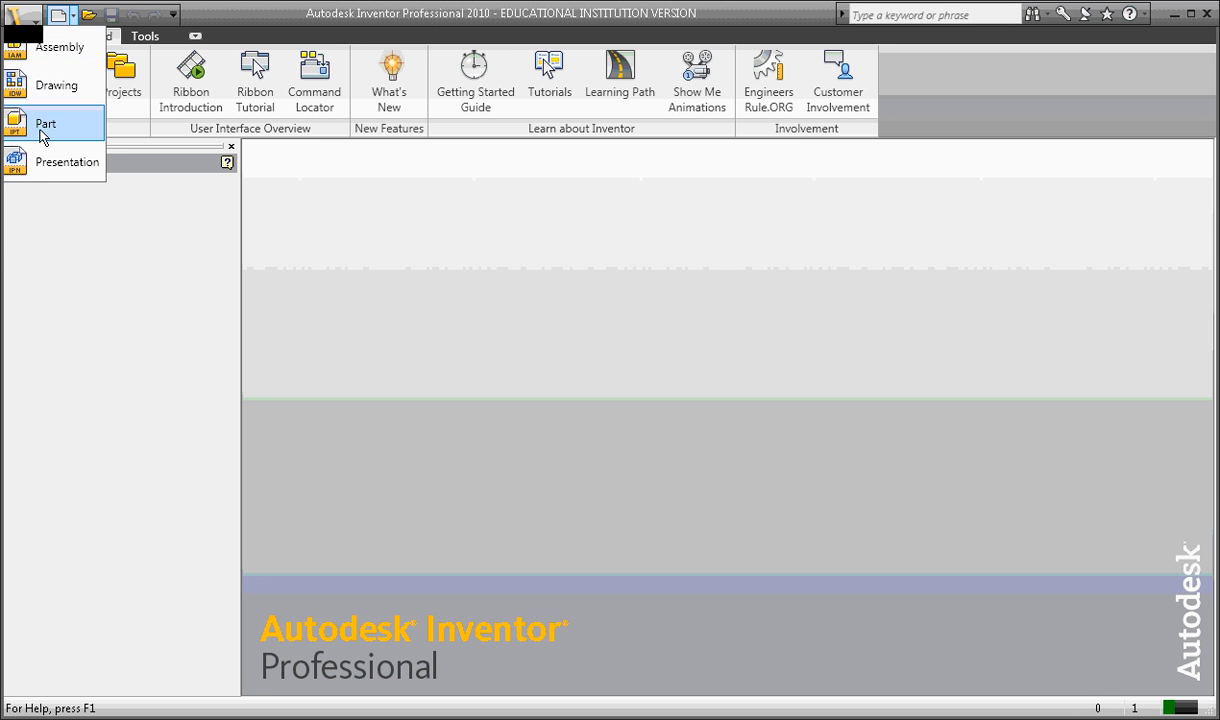
{"action": "left_click", "coordinate": [46, 124]}
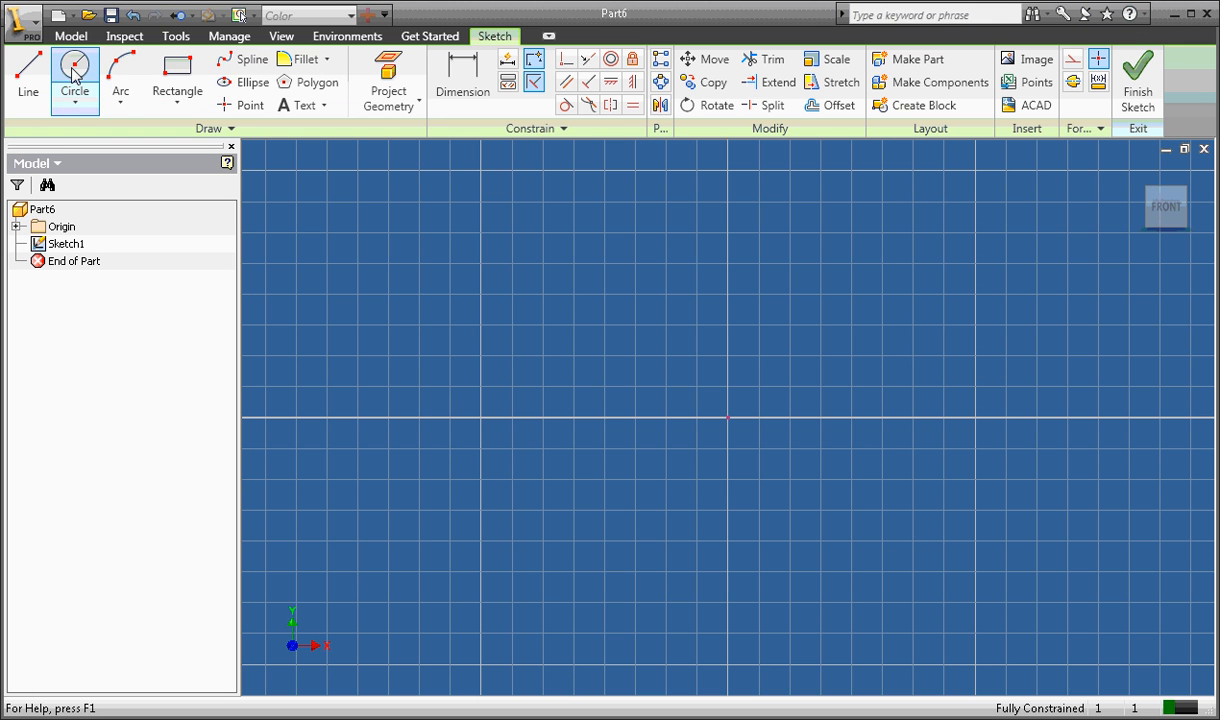
Draw a circle up-left of the origin with a 1.000 in diameter dimension.
{"action": "left_click", "coordinate": [74, 76]}
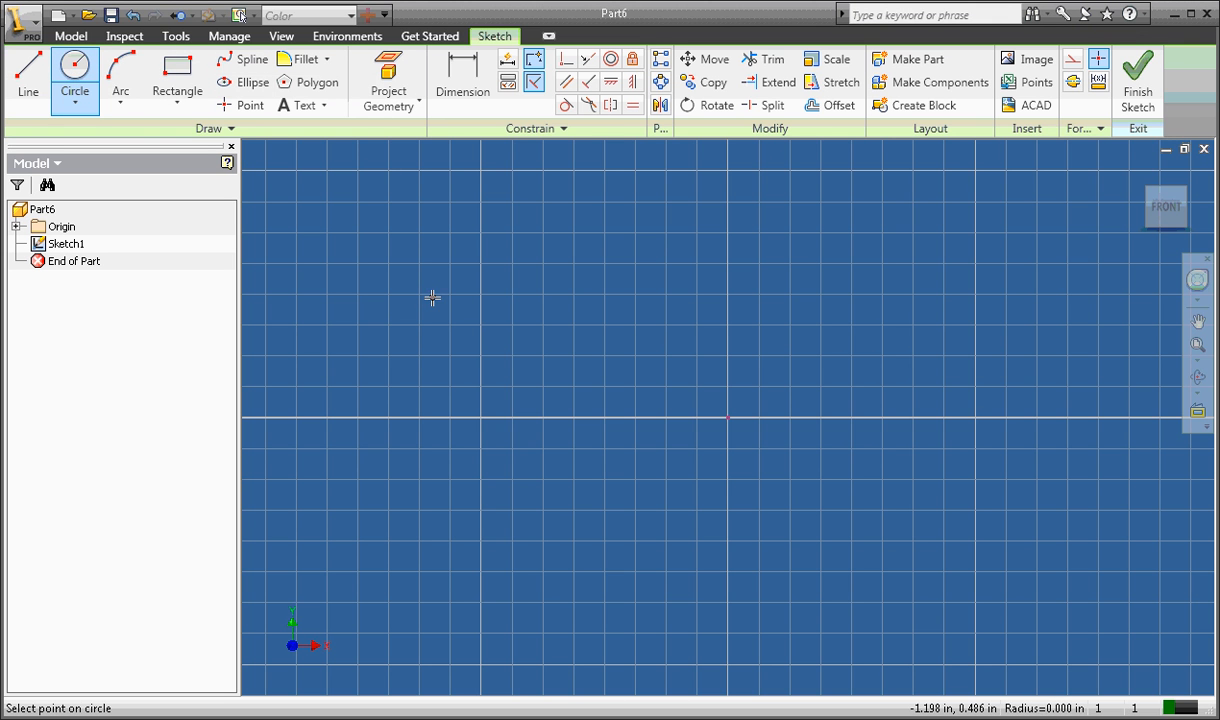
{"action": "left_click", "coordinate": [464, 166]}
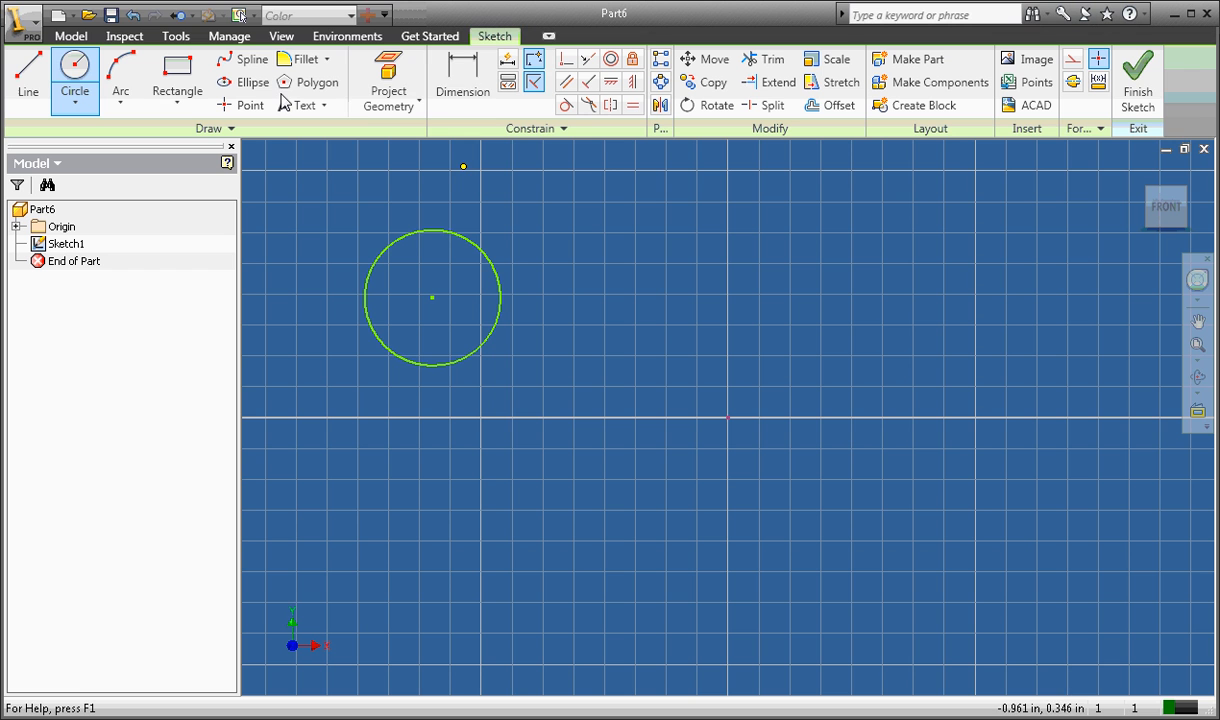
{"action": "left_click", "coordinate": [462, 82]}
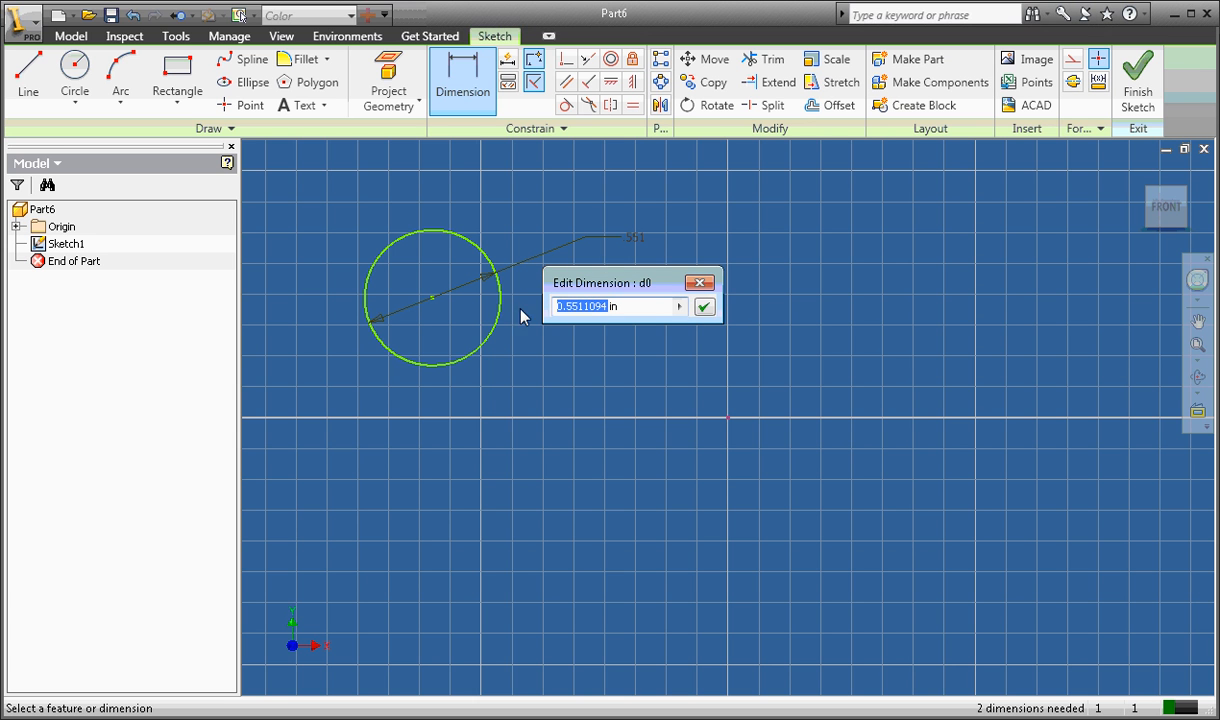
{"action": "left_click", "coordinate": [704, 306]}
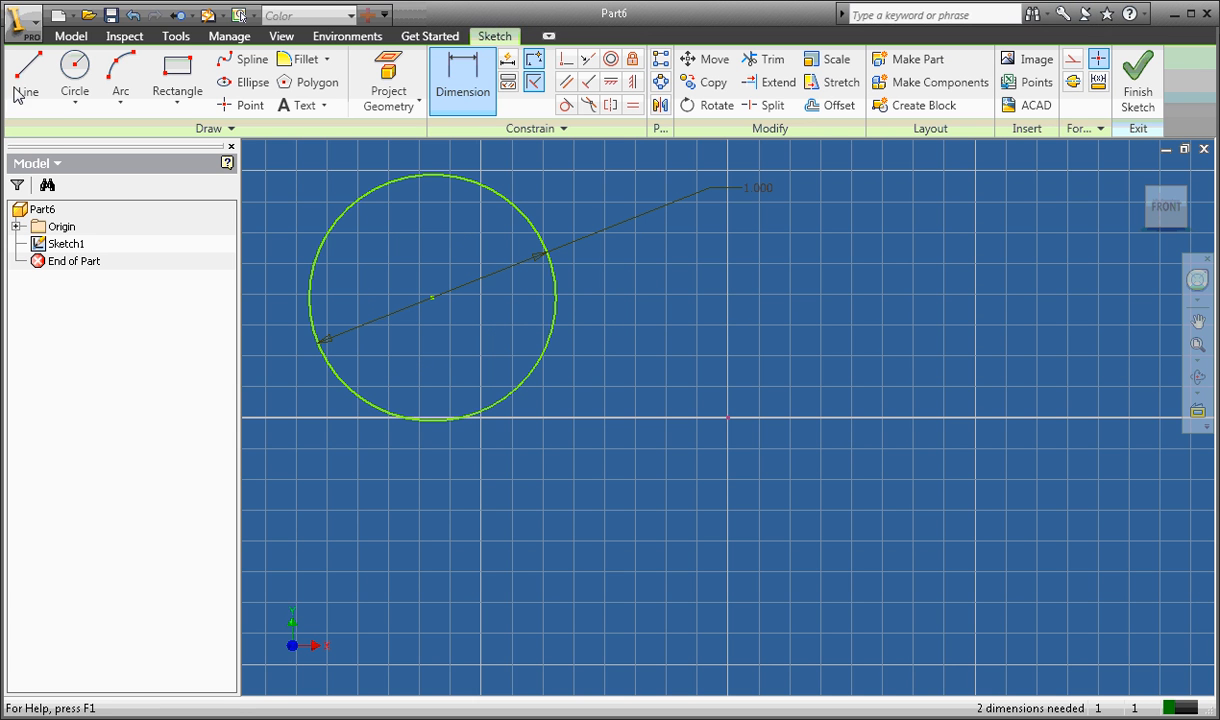
Draw a diagonal axis line below the circle and finish the sketch.
{"action": "left_click", "coordinate": [28, 80]}
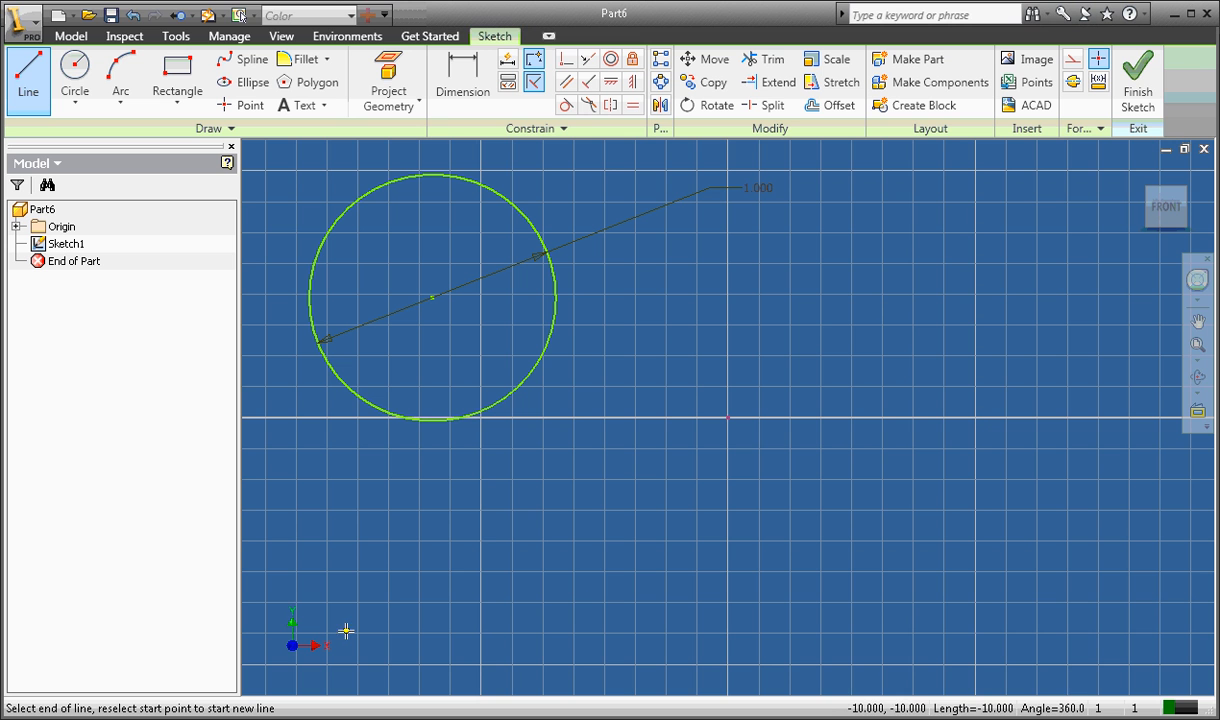
{"action": "mouse_move", "coordinate": [872, 302]}
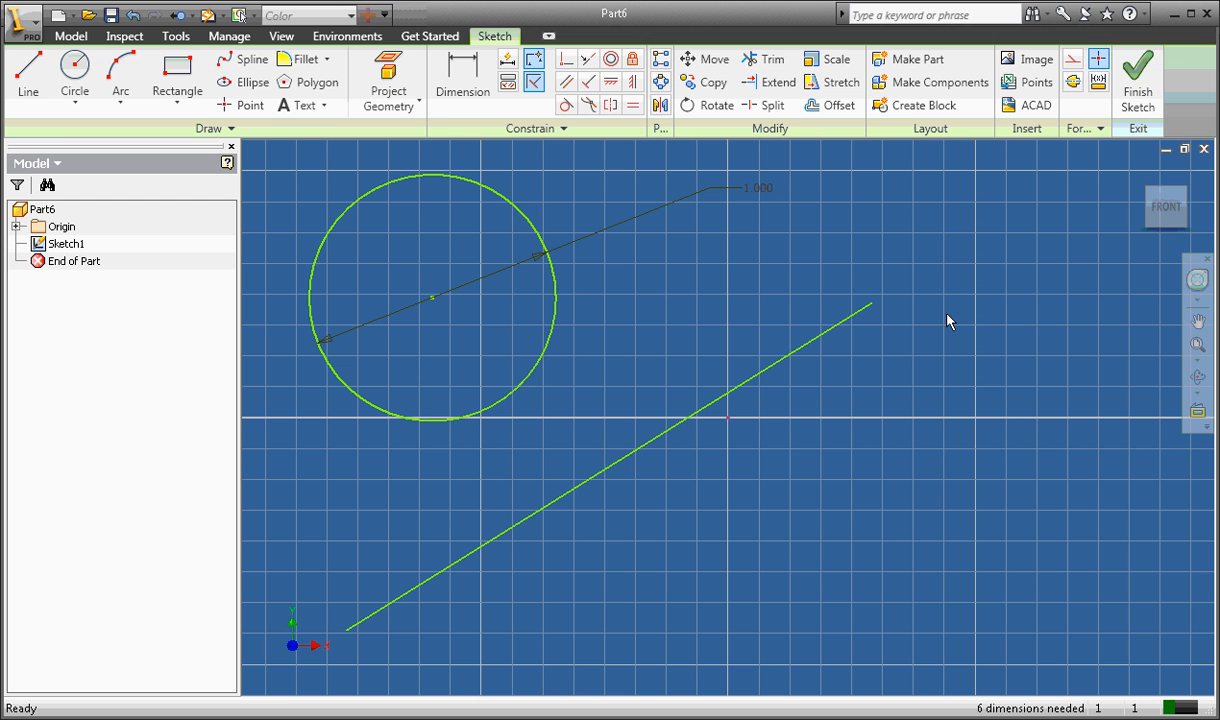
{"action": "mouse_move", "coordinate": [948, 234]}
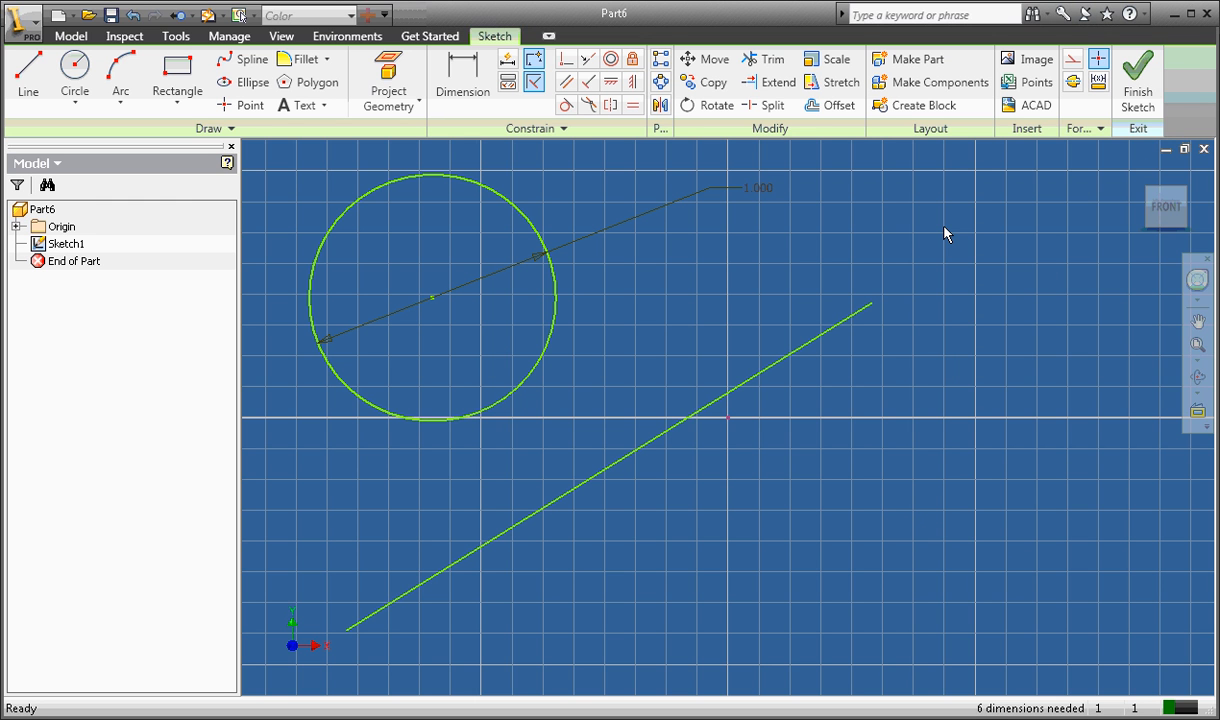
{"action": "right_click", "coordinate": [948, 234]}
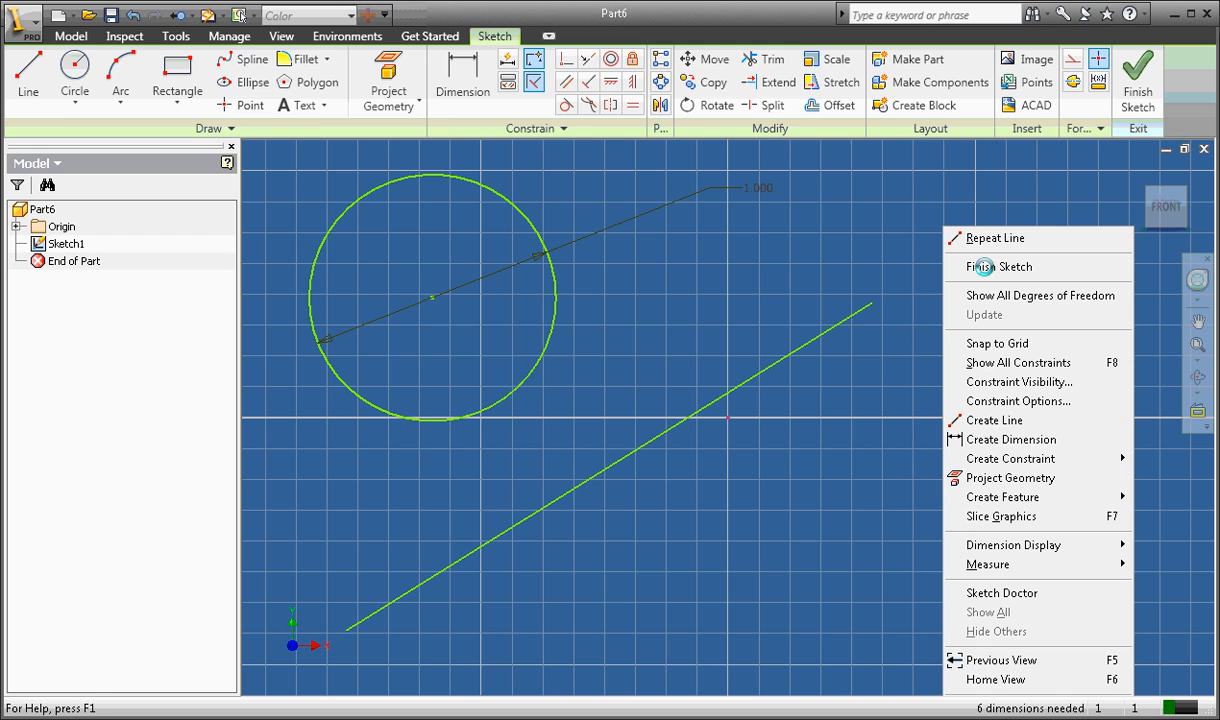
{"action": "left_click", "coordinate": [998, 266]}
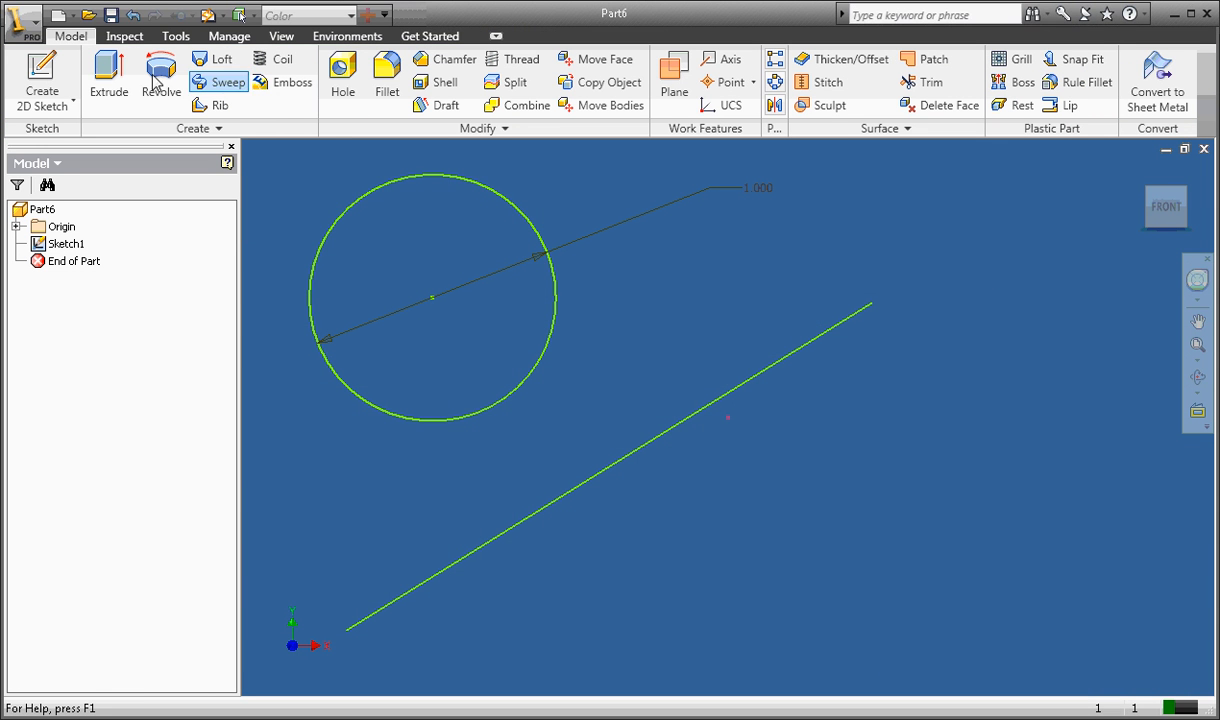
{"action": "mouse_move", "coordinate": [160, 76]}
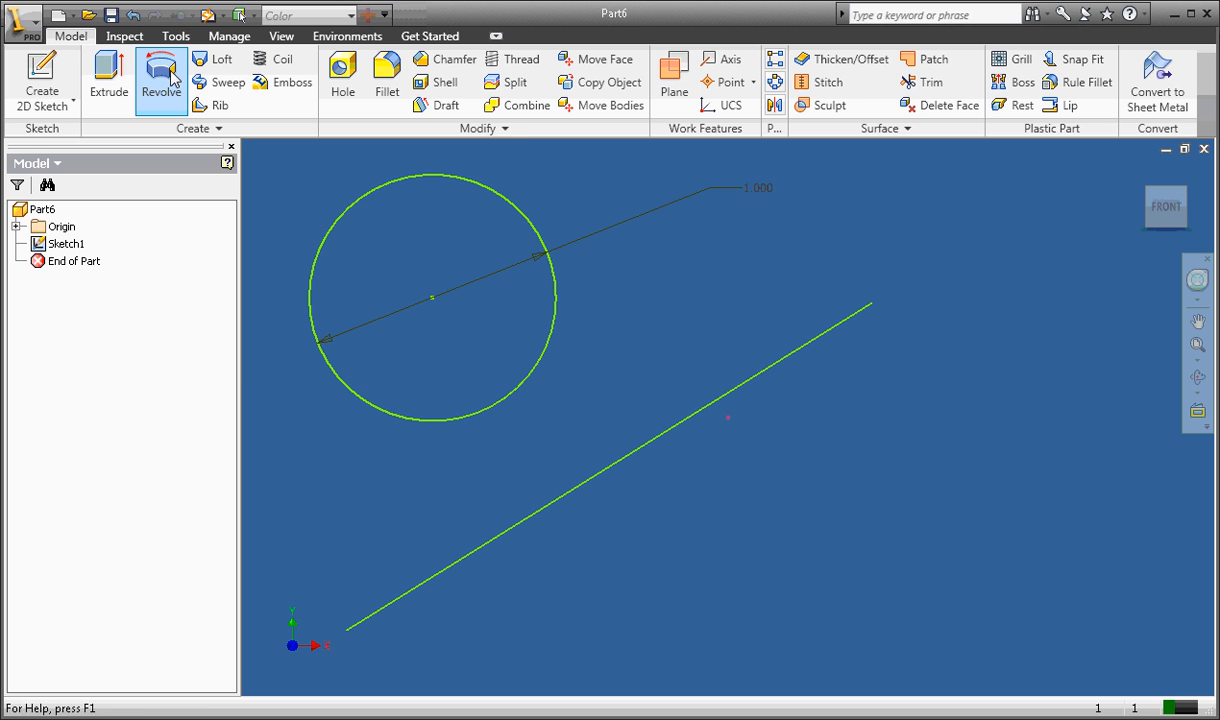
Revolve the circle fully about the diagonal line to form a solid torus.
{"action": "left_click", "coordinate": [160, 80]}
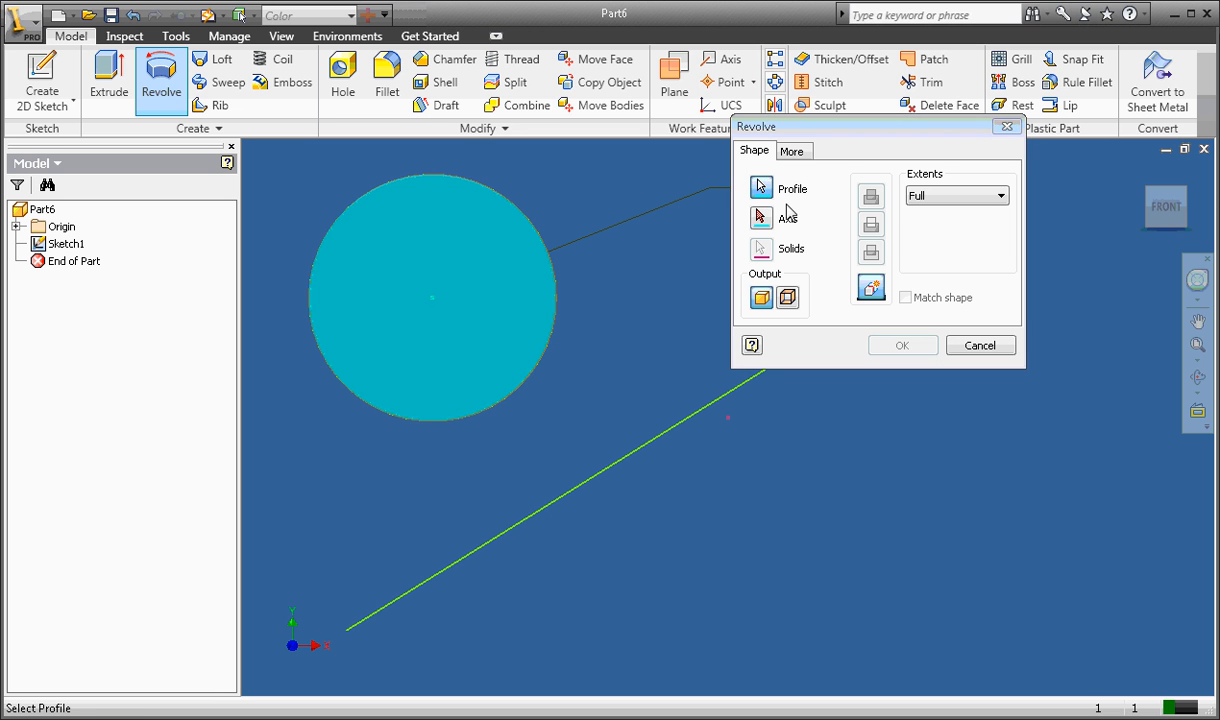
{"action": "left_click", "coordinate": [788, 218]}
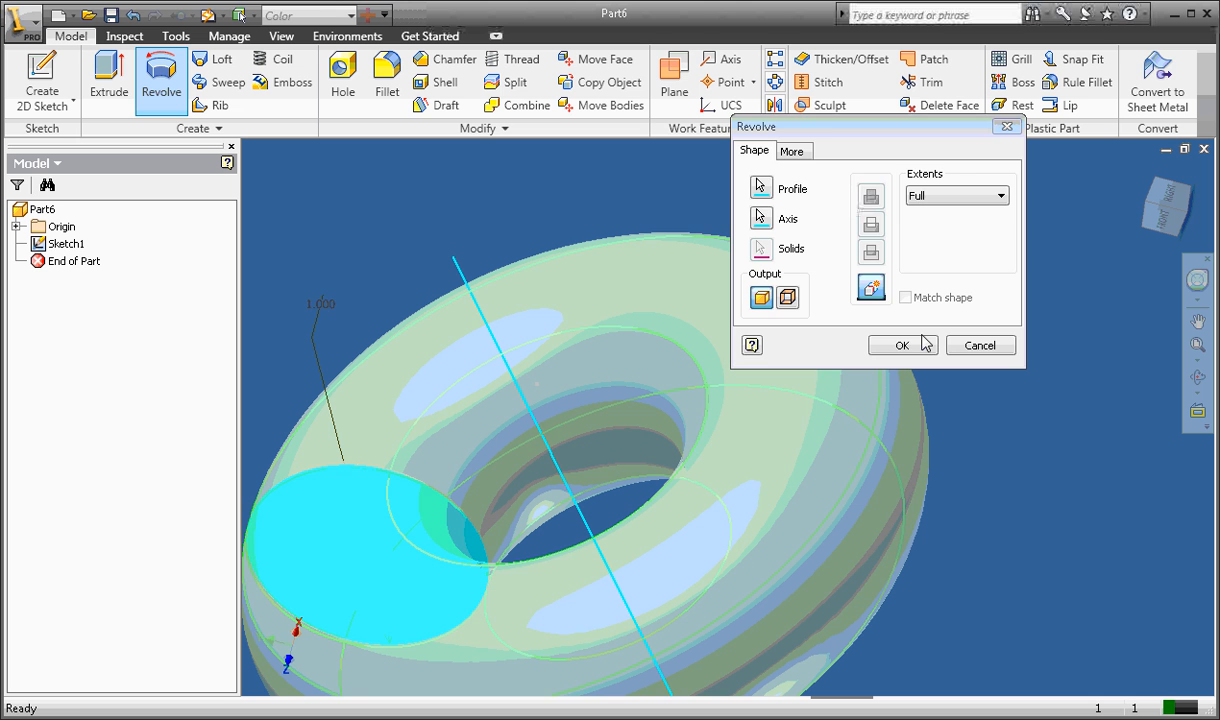
{"action": "left_click", "coordinate": [900, 344]}
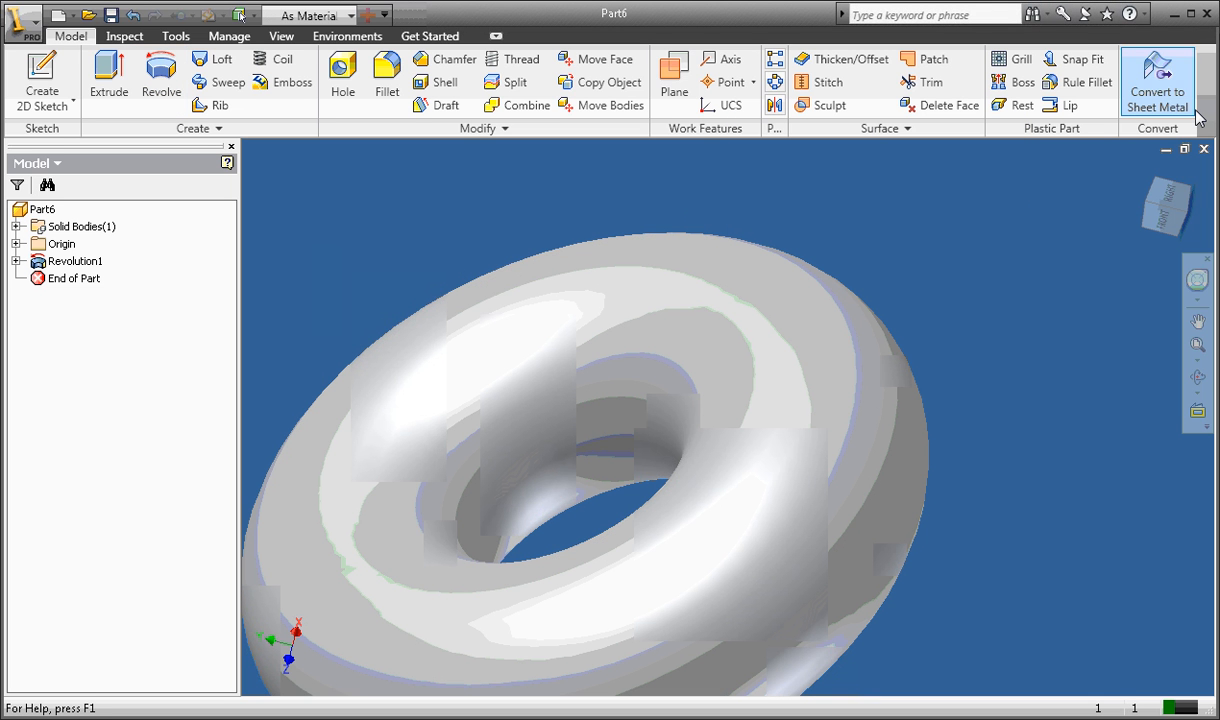
{"action": "mouse_move", "coordinate": [62, 16]}
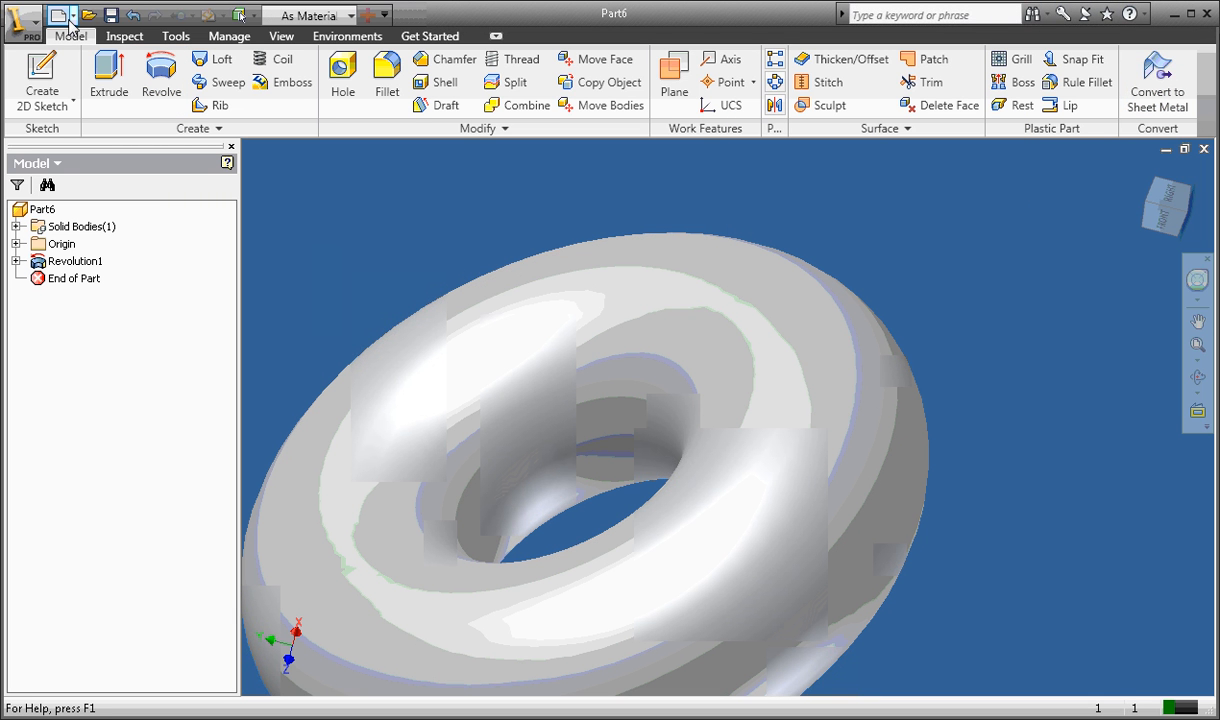
Save the torus part as MrCarmody_Revolve.ipt.
{"action": "left_click", "coordinate": [60, 14]}
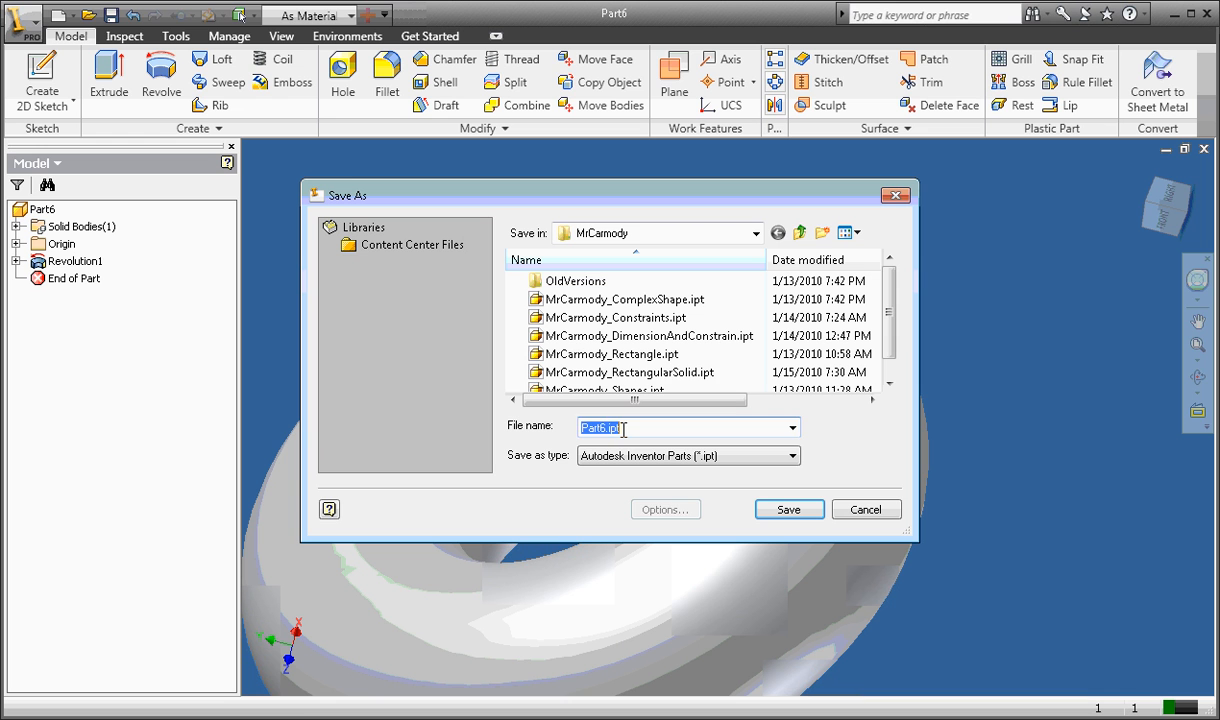
{"action": "left_click", "coordinate": [628, 370]}
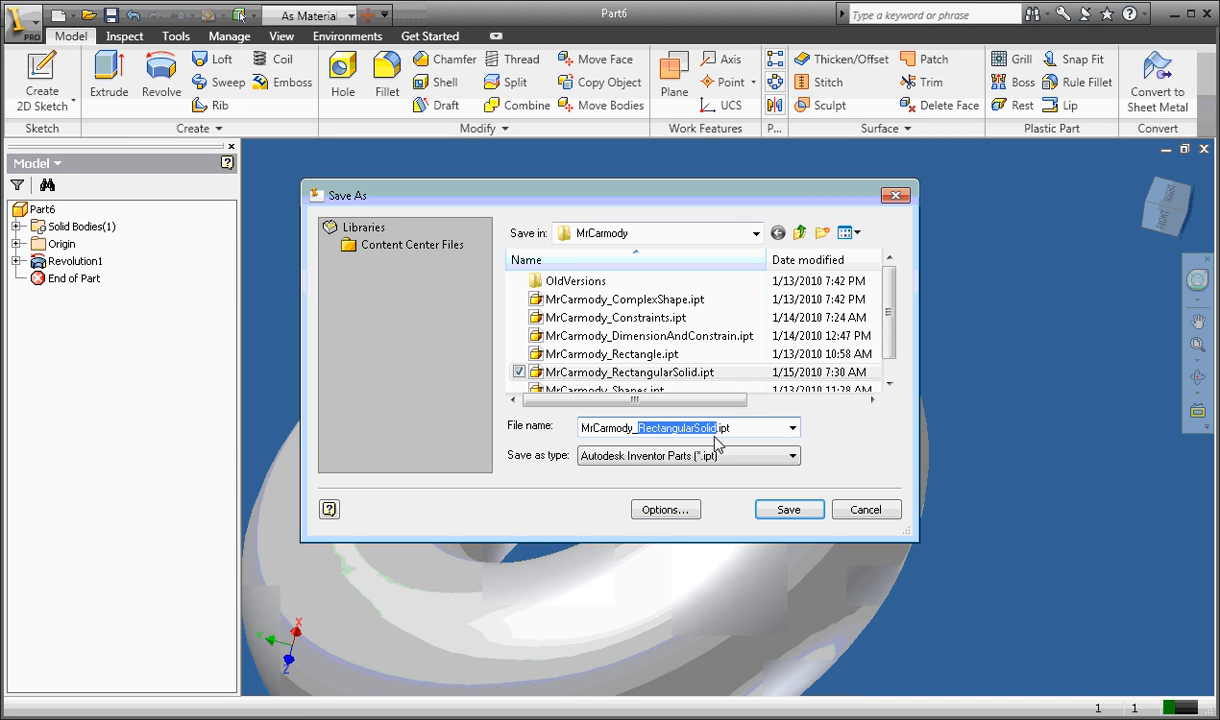
{"action": "type", "text": "MrCarmody_Revolu"}
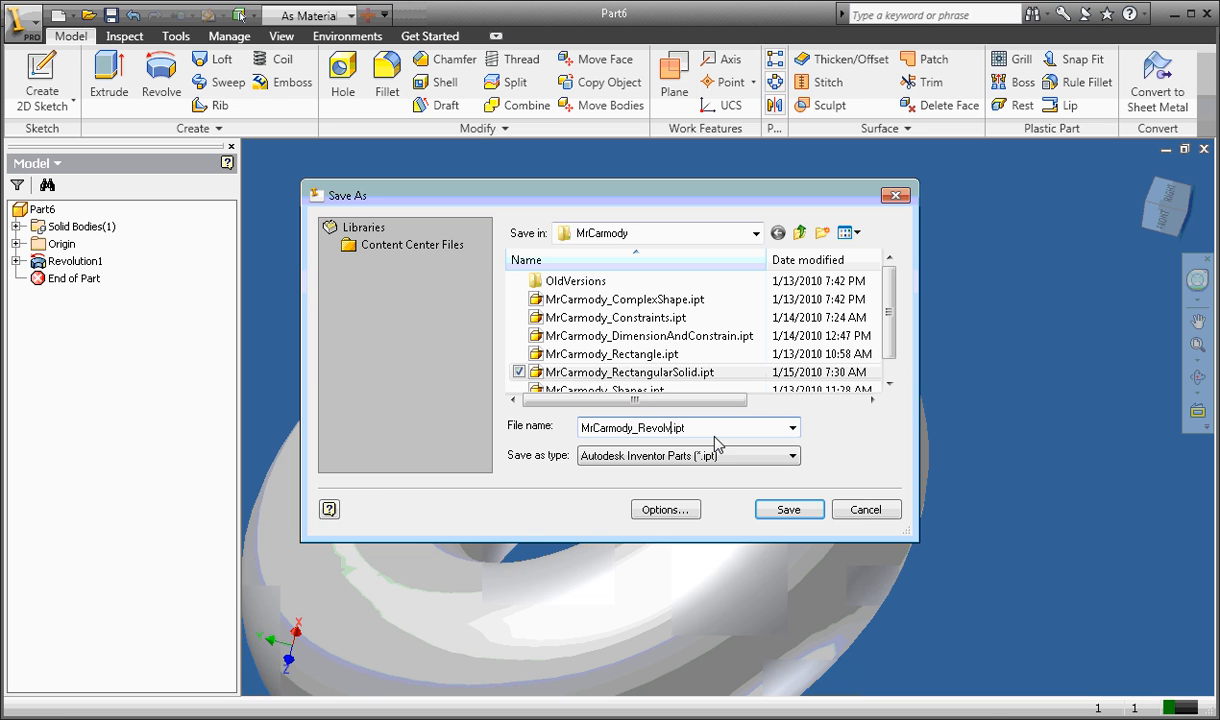
{"action": "left_click", "coordinate": [788, 510]}
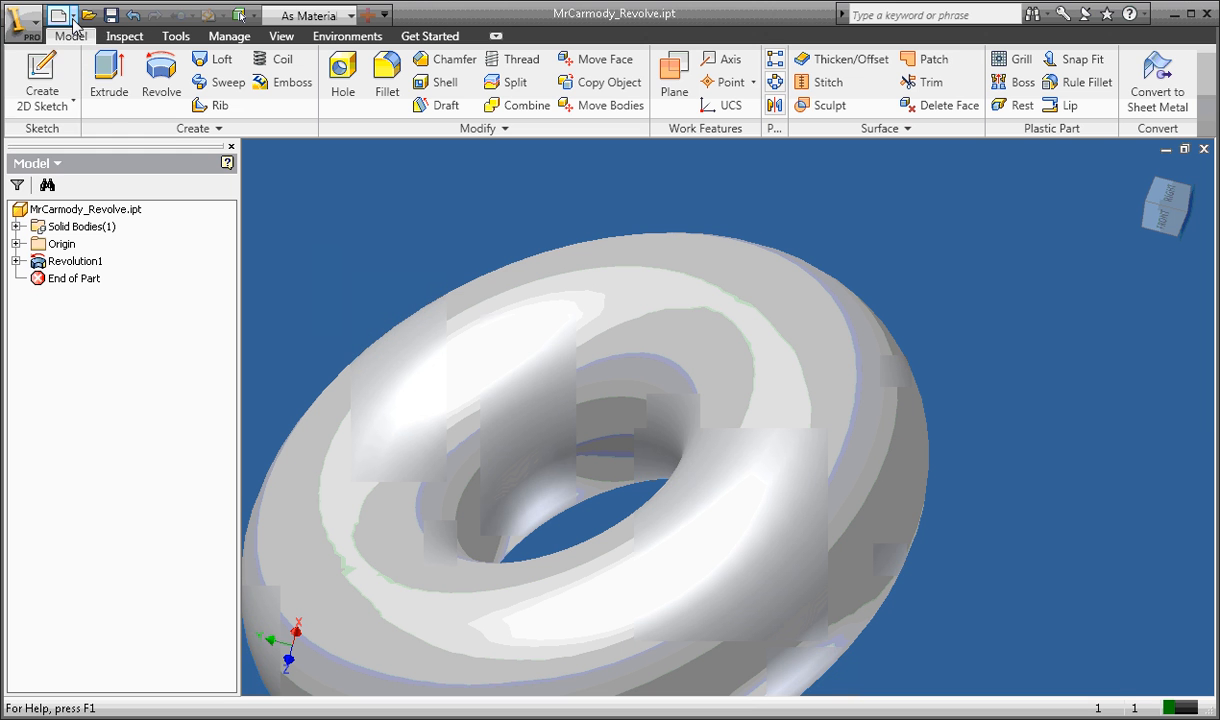
Start a second new part file with a blank sketch.
{"action": "left_click", "coordinate": [62, 14]}
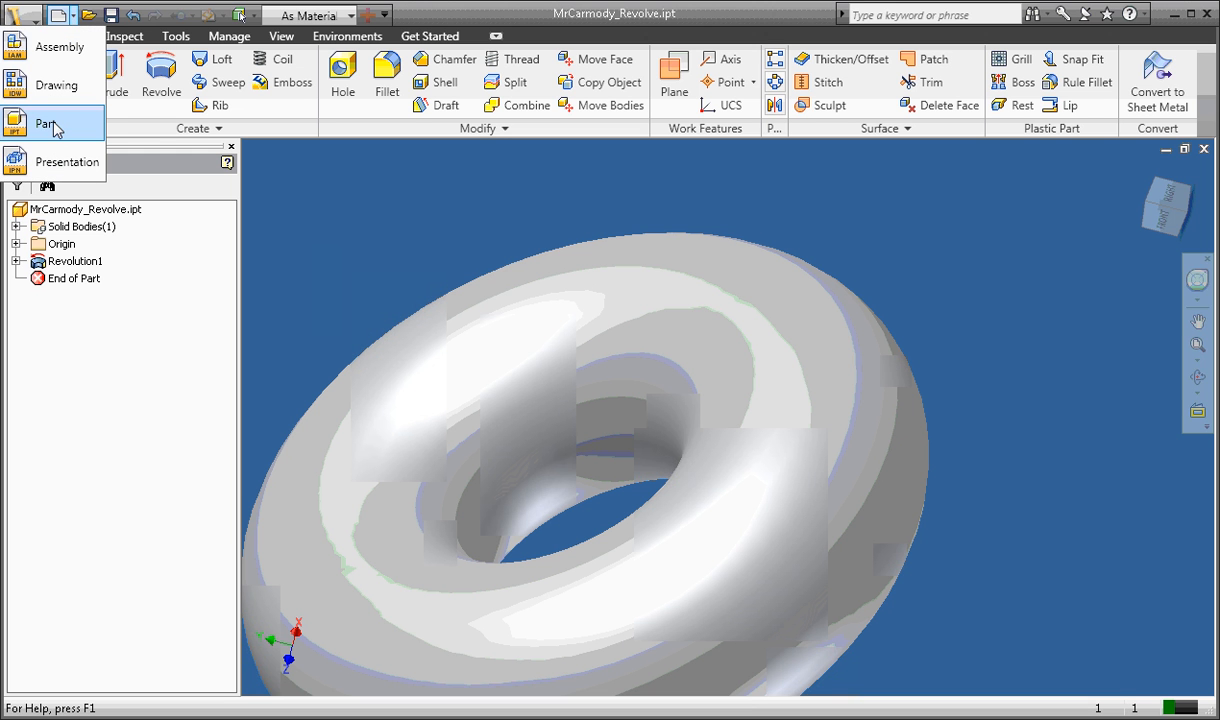
{"action": "left_click", "coordinate": [46, 124]}
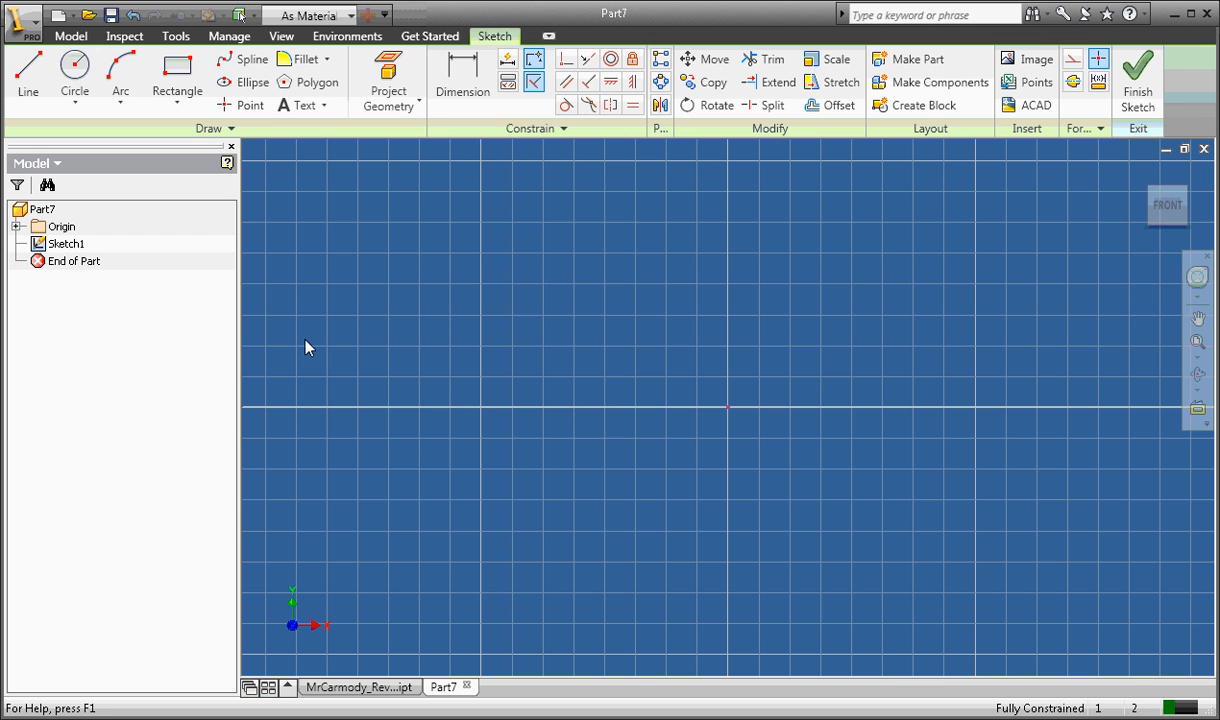
Sketch a small rectangle left of the origin and a diagonal axis line through it.
{"action": "left_click", "coordinate": [176, 76]}
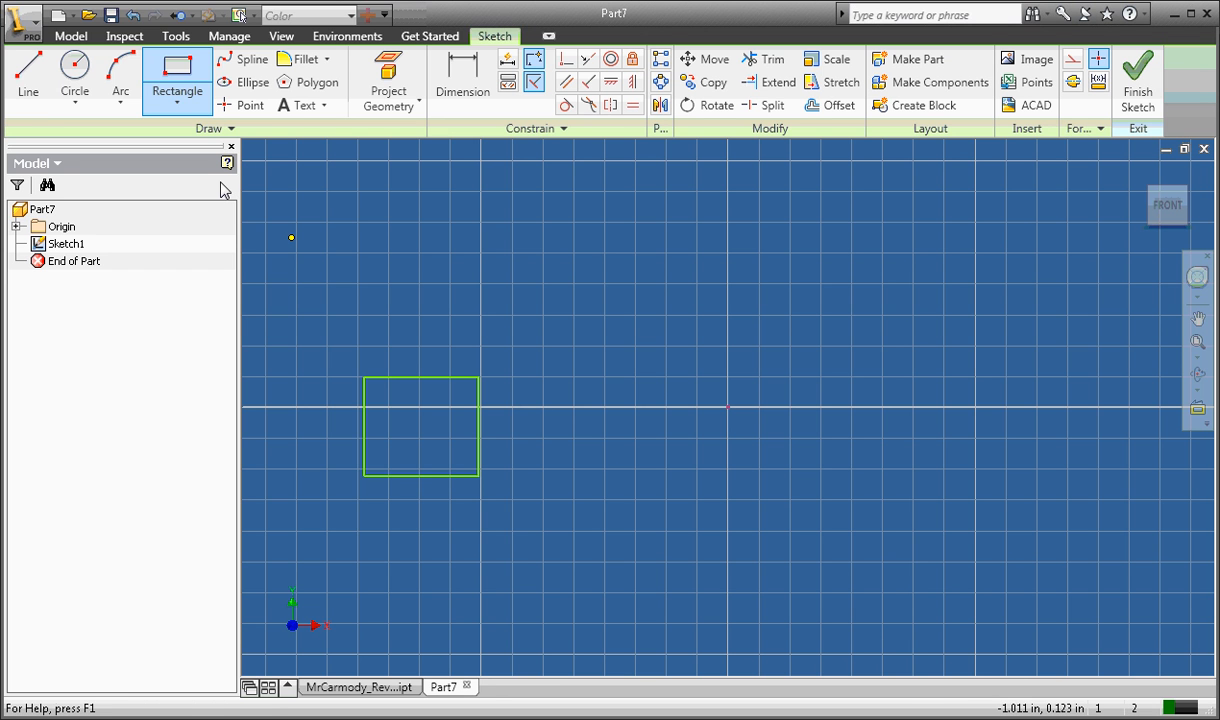
{"action": "left_click", "coordinate": [28, 76]}
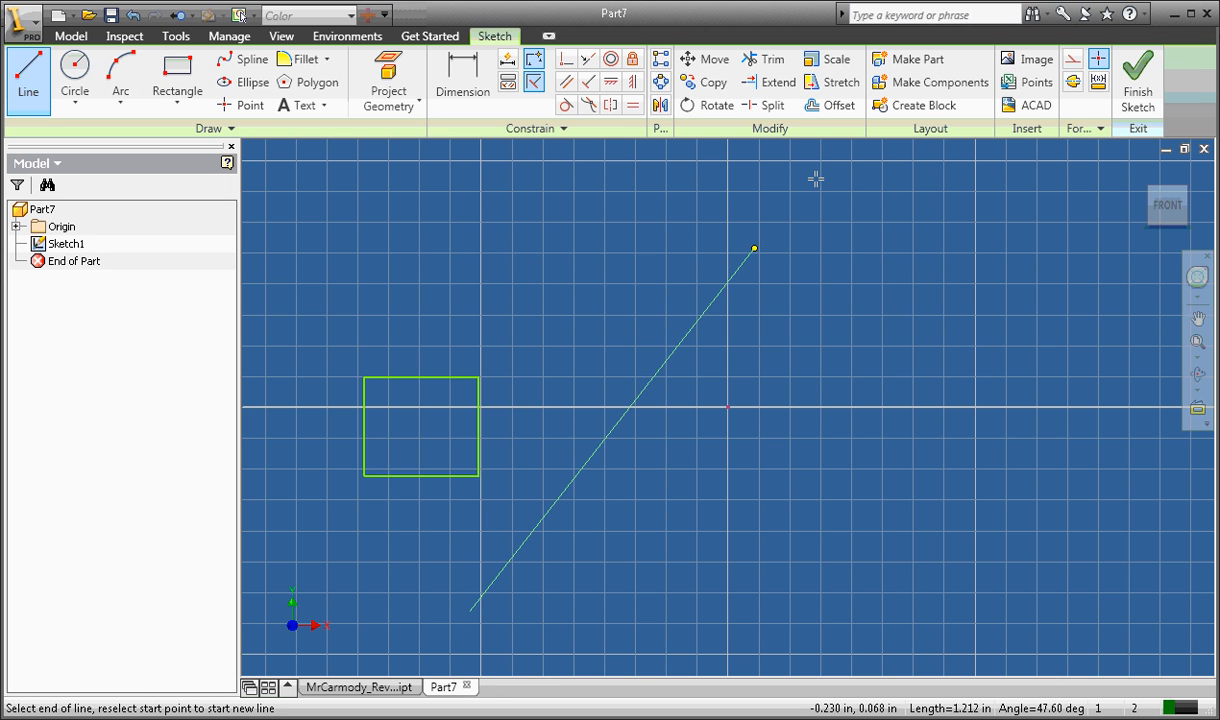
{"action": "right_click", "coordinate": [862, 338]}
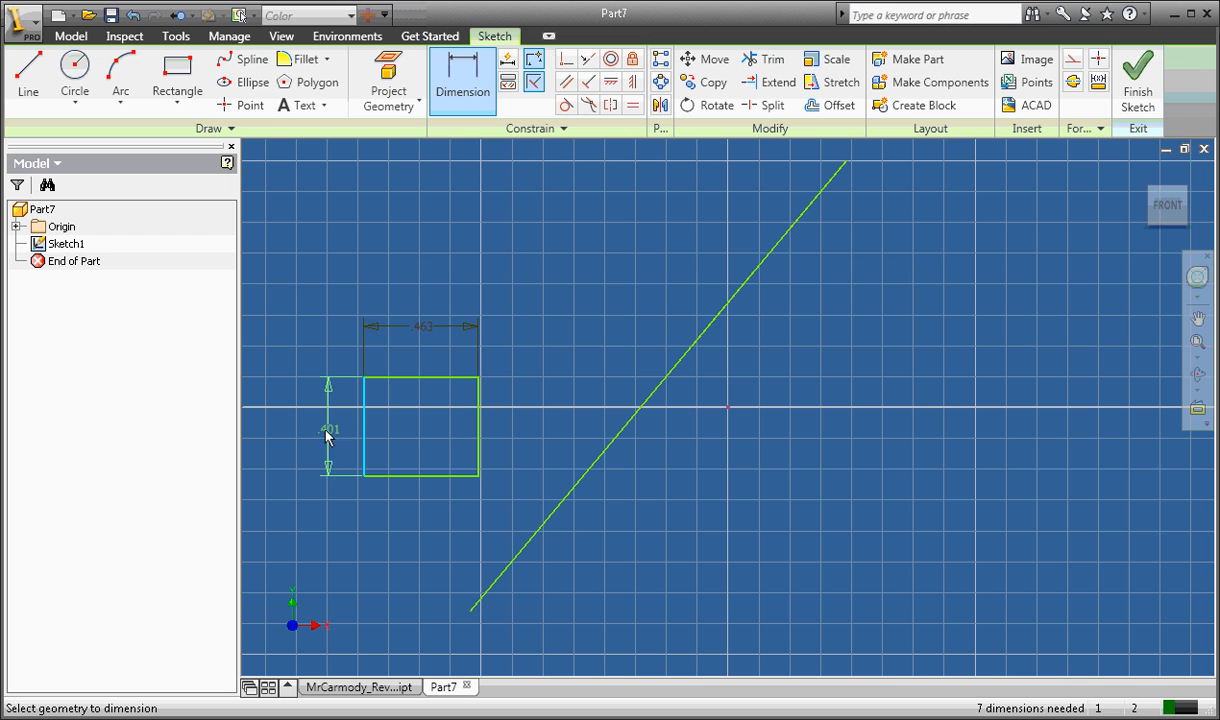
Dimension both sides of the square profile at 0.5 in.
{"action": "left_click", "coordinate": [424, 328]}
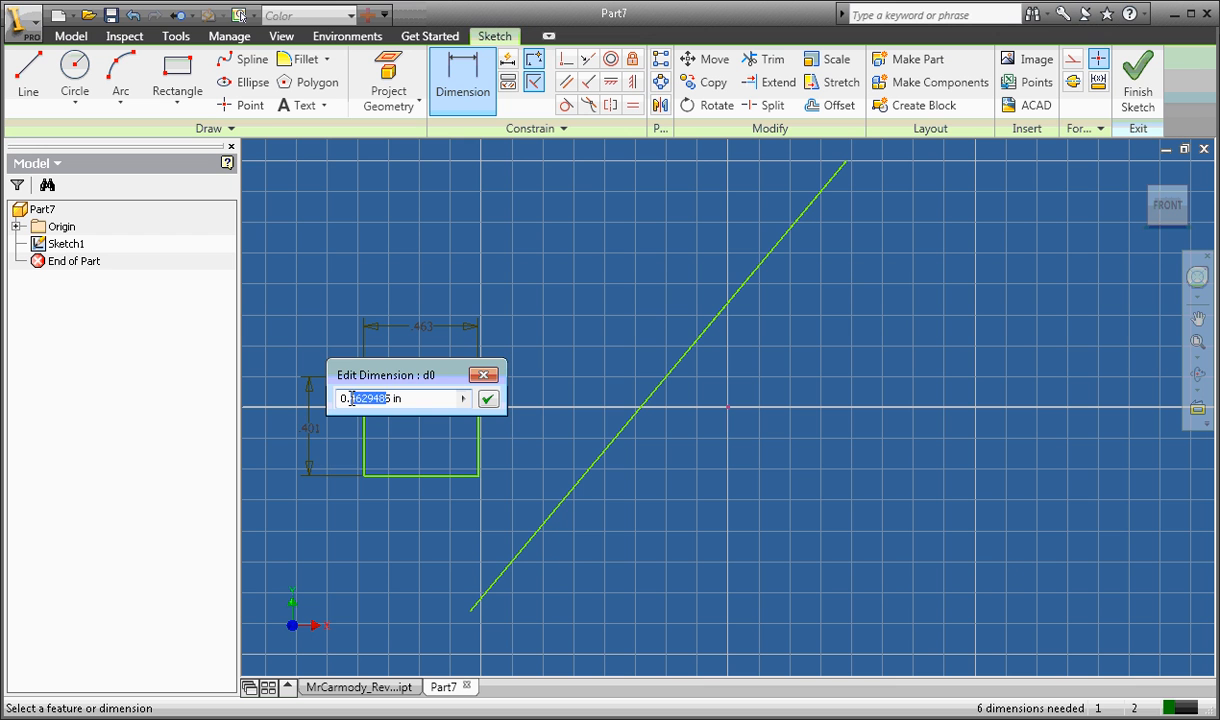
{"action": "type", "text": "0.55"}
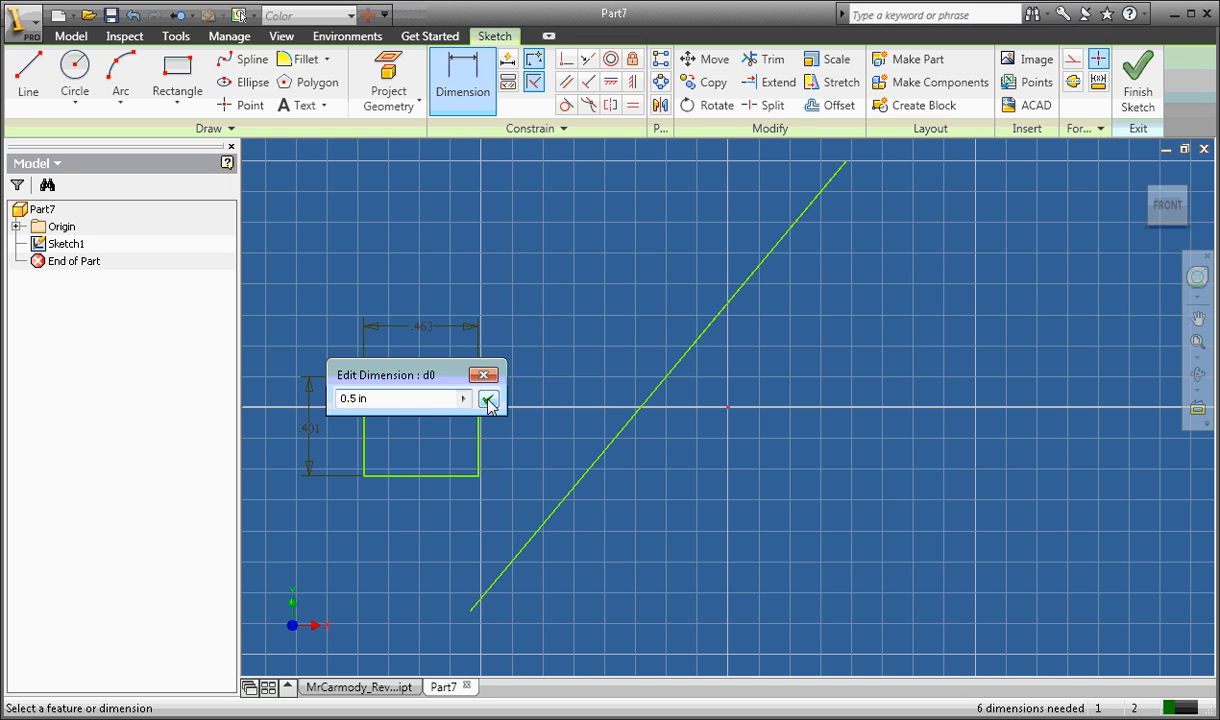
{"action": "left_click", "coordinate": [488, 400]}
{"action": "type", "text": "0.5"}
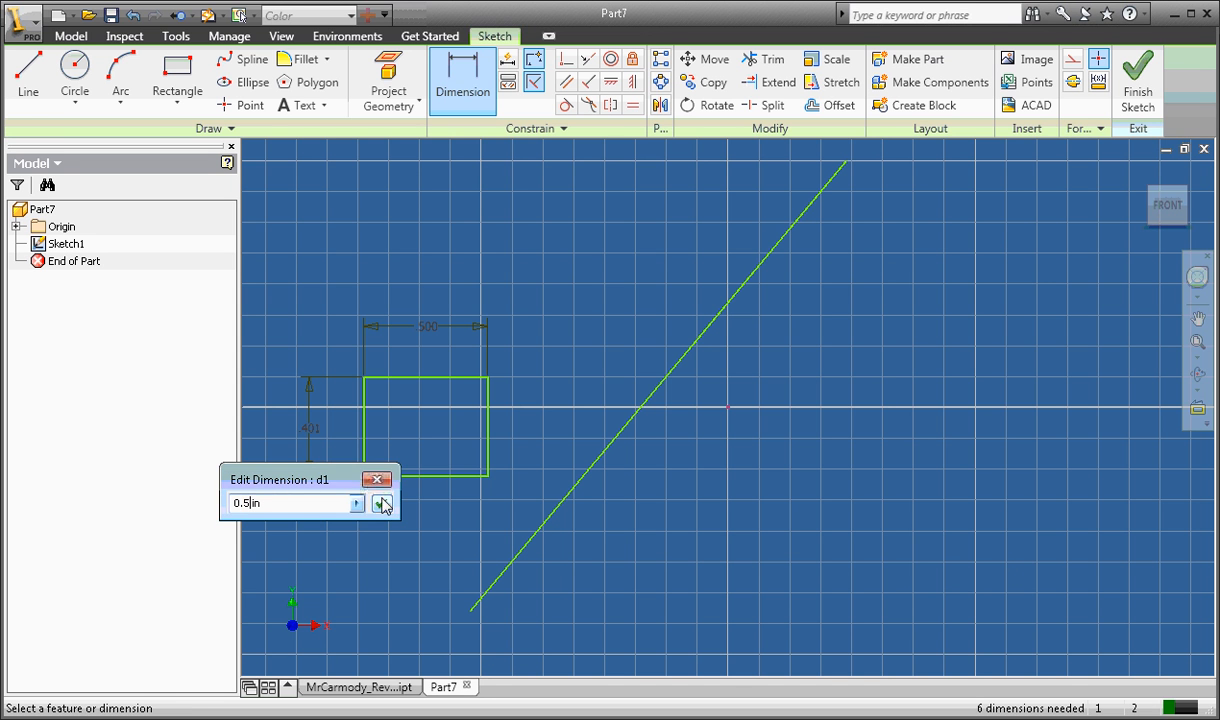
{"action": "left_click", "coordinate": [384, 504]}
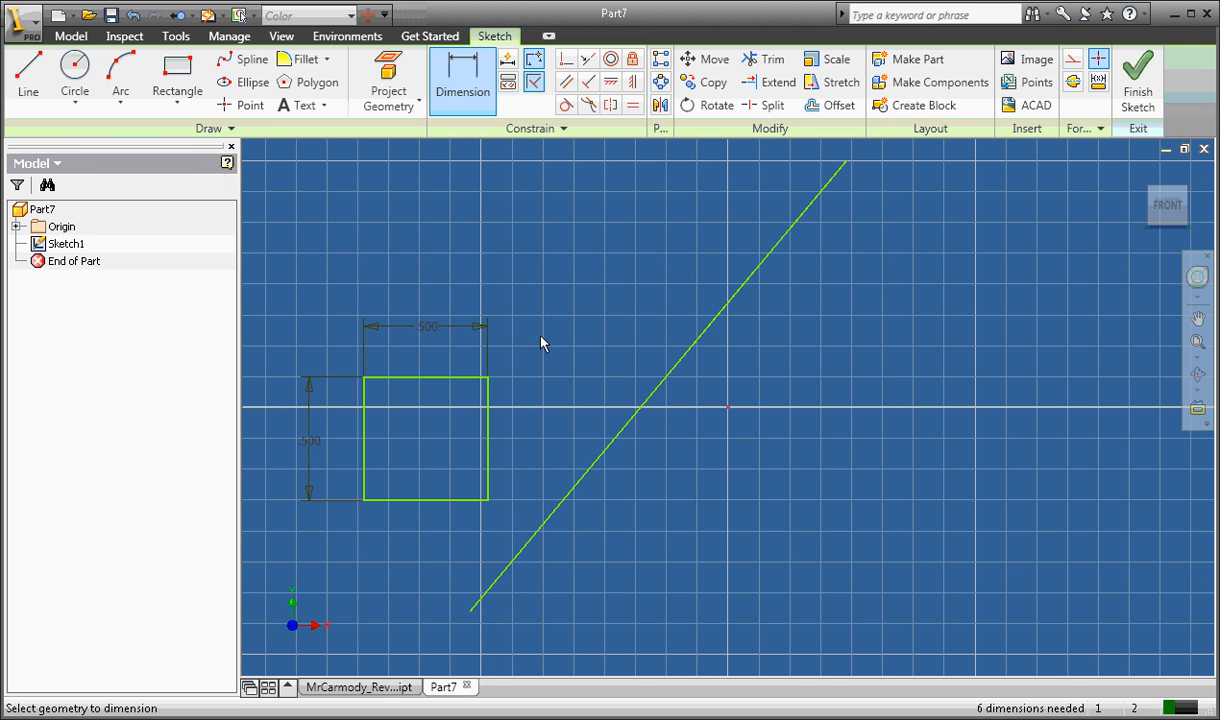
End dimensioning and finish the sketch, ready for the Coil feature.
{"action": "right_click", "coordinate": [544, 344]}
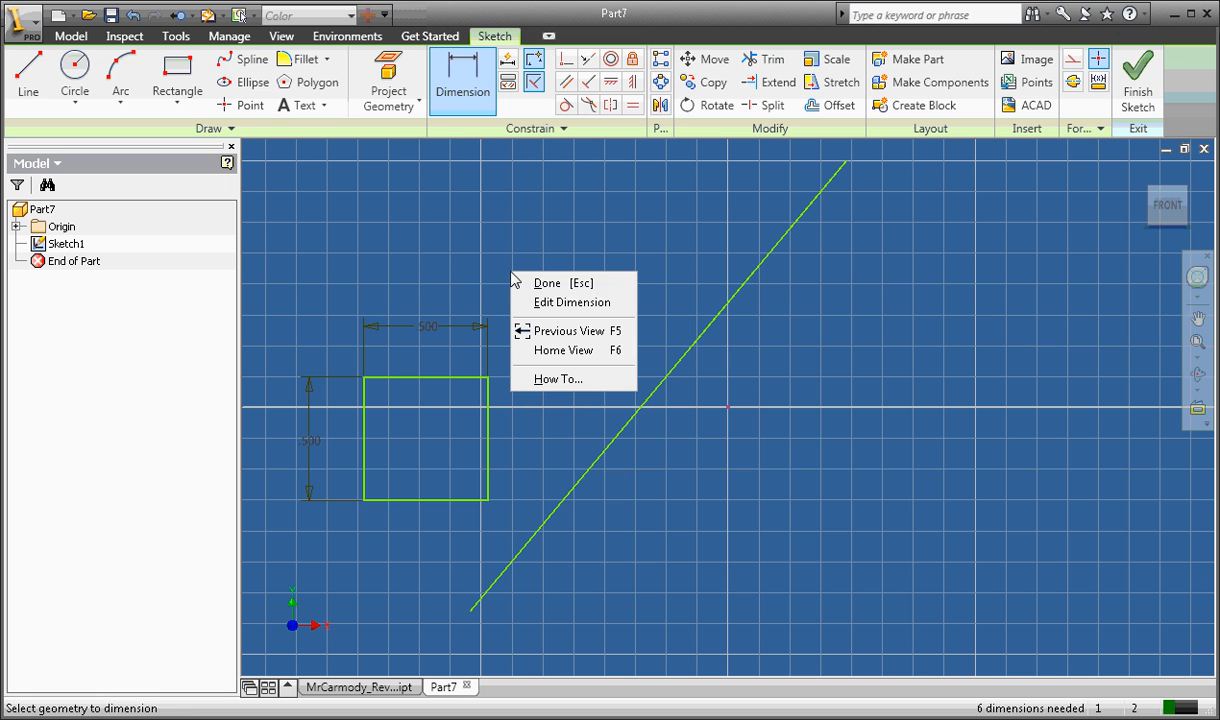
{"action": "left_click", "coordinate": [548, 282]}
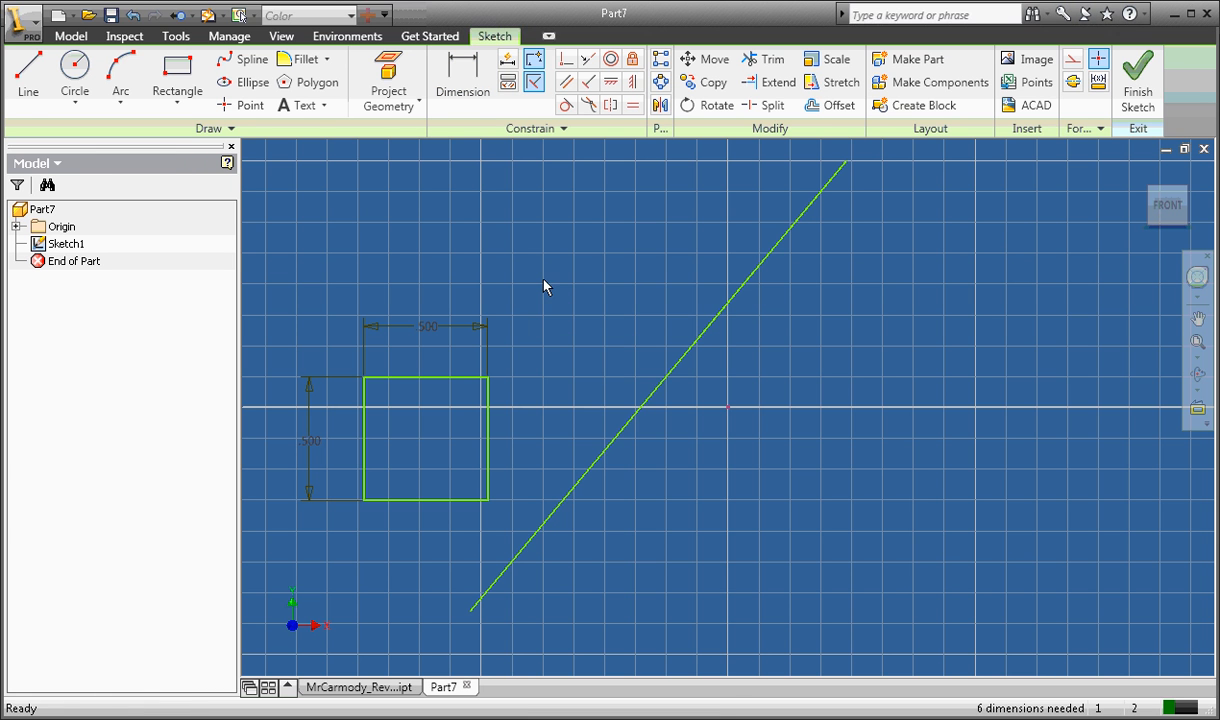
{"action": "right_click", "coordinate": [544, 288]}
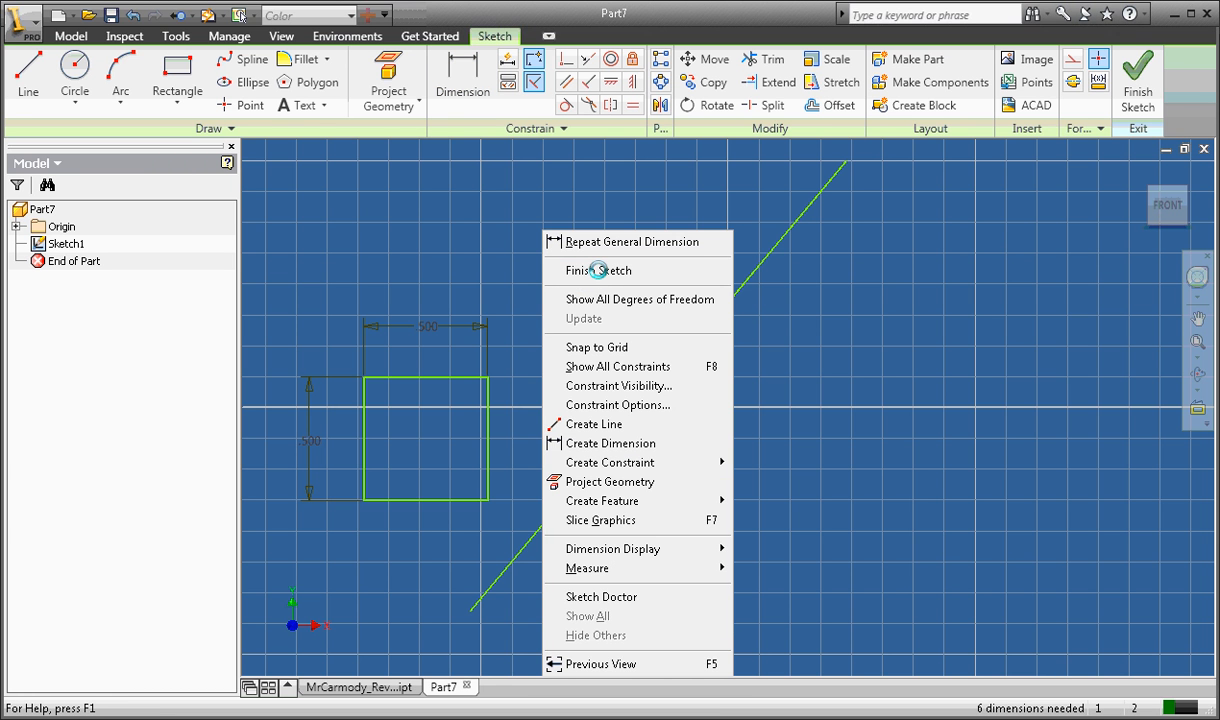
{"action": "left_click", "coordinate": [596, 270]}
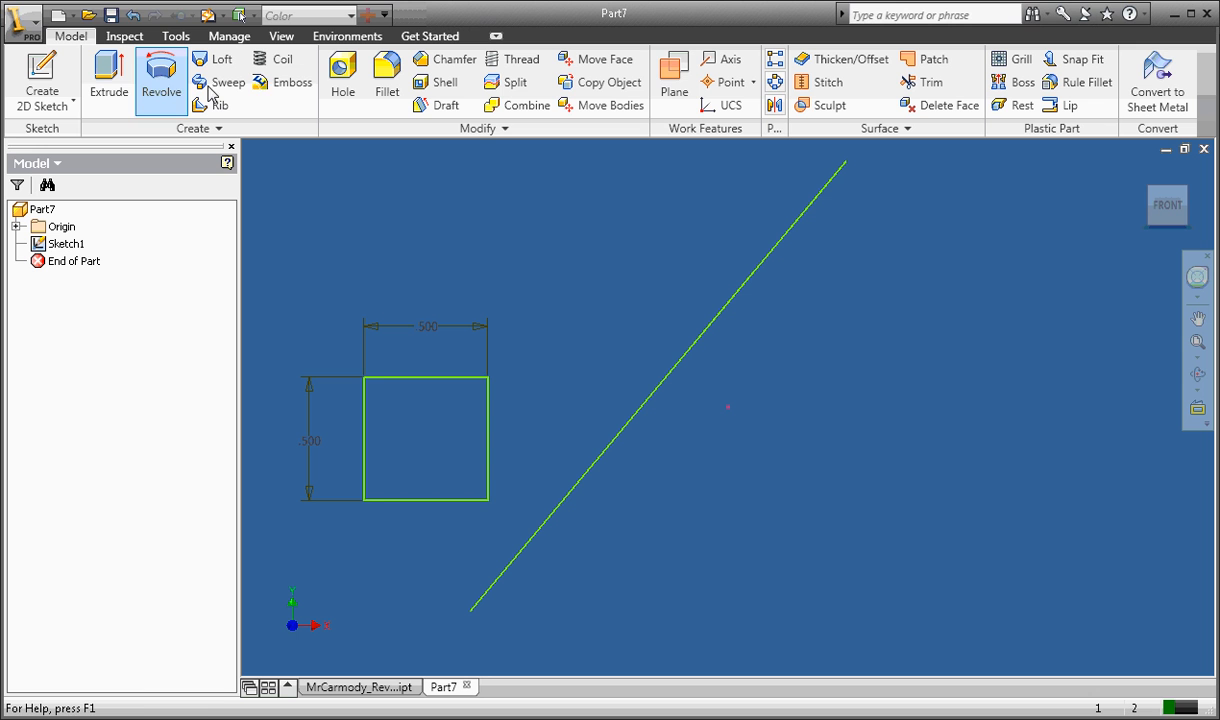
{"action": "left_click", "coordinate": [284, 58]}
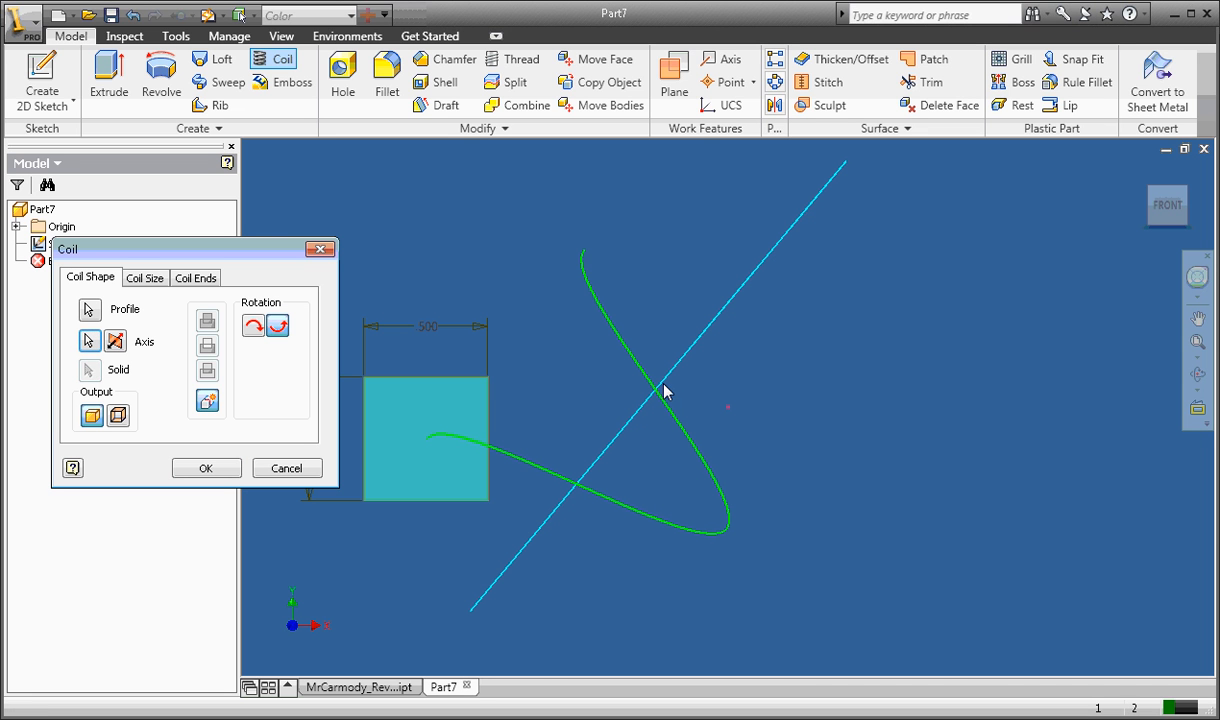
{"action": "mouse_move", "coordinate": [598, 308]}
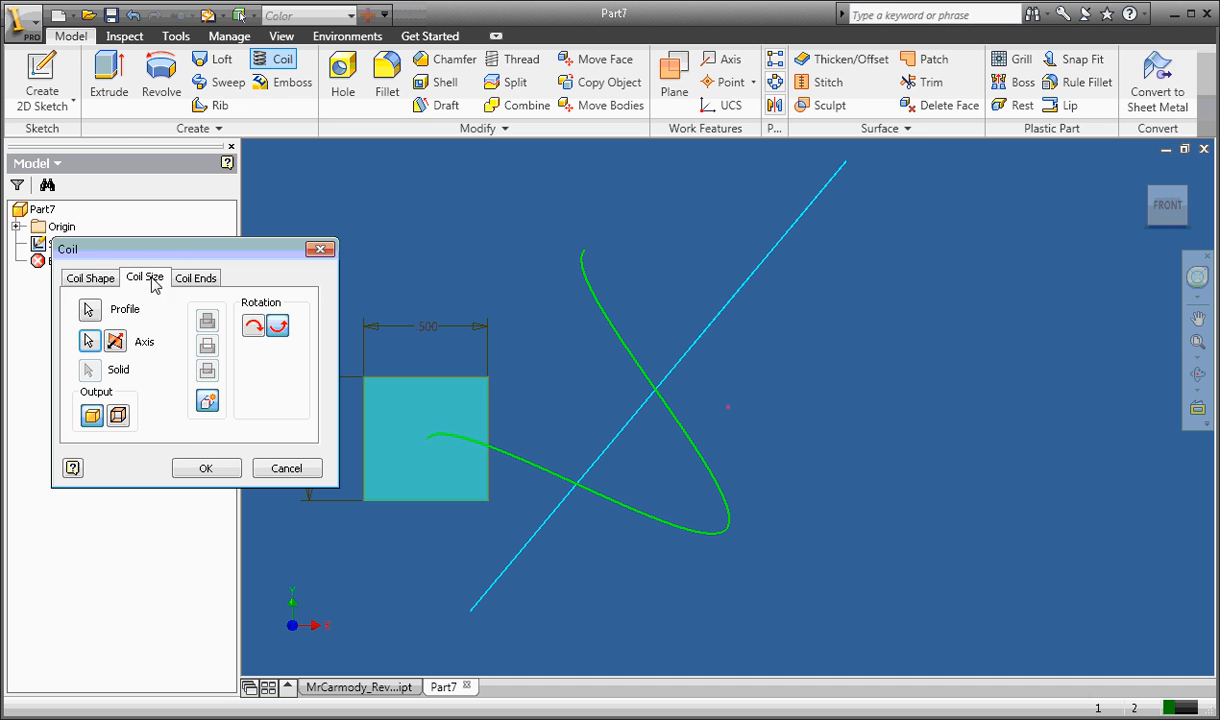
Set coil size to pitch 2 in, 5 revolutions and taper 1.00.
{"action": "left_click", "coordinate": [144, 276]}
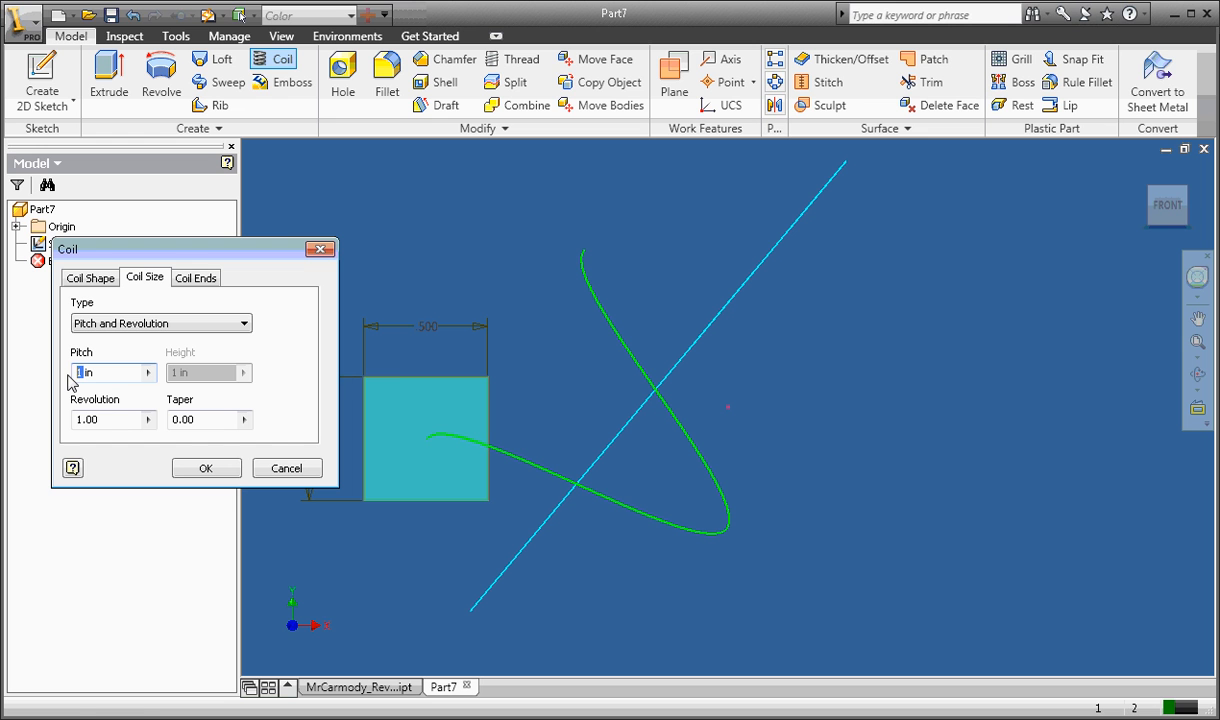
{"action": "mouse_move", "coordinate": [392, 360]}
{"action": "type", "text": "5"}
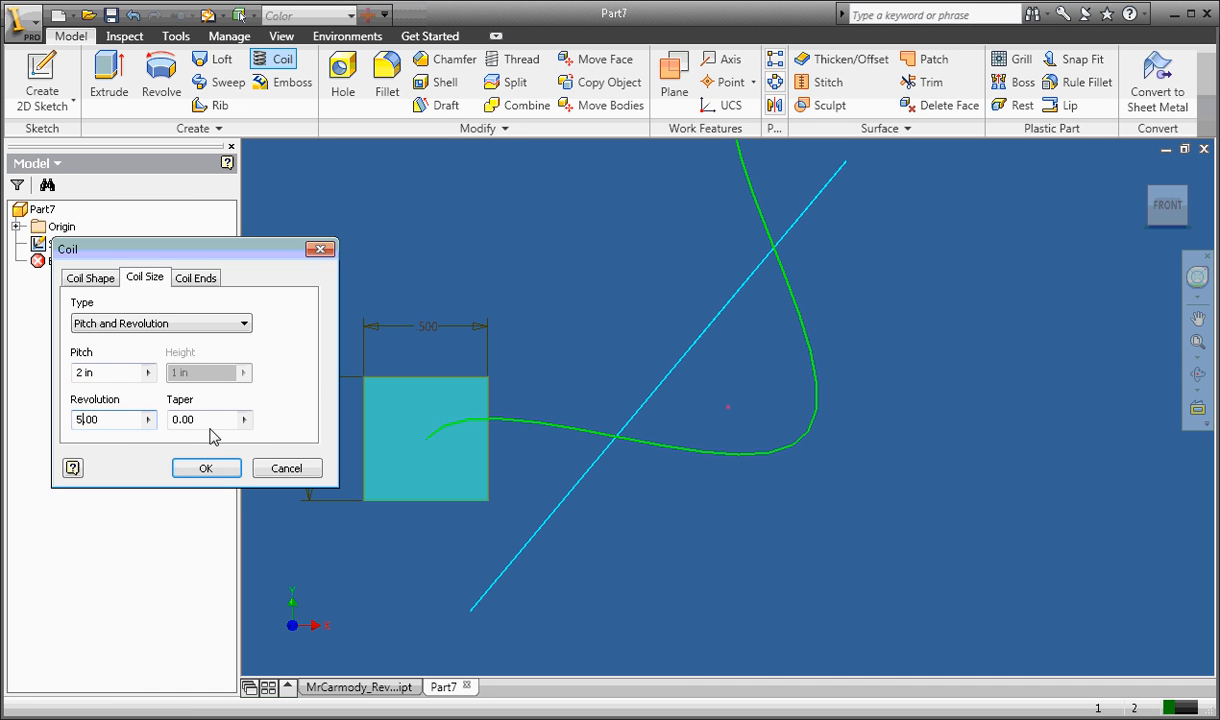
{"action": "left_click", "coordinate": [210, 420]}
{"action": "type", "text": "1"}
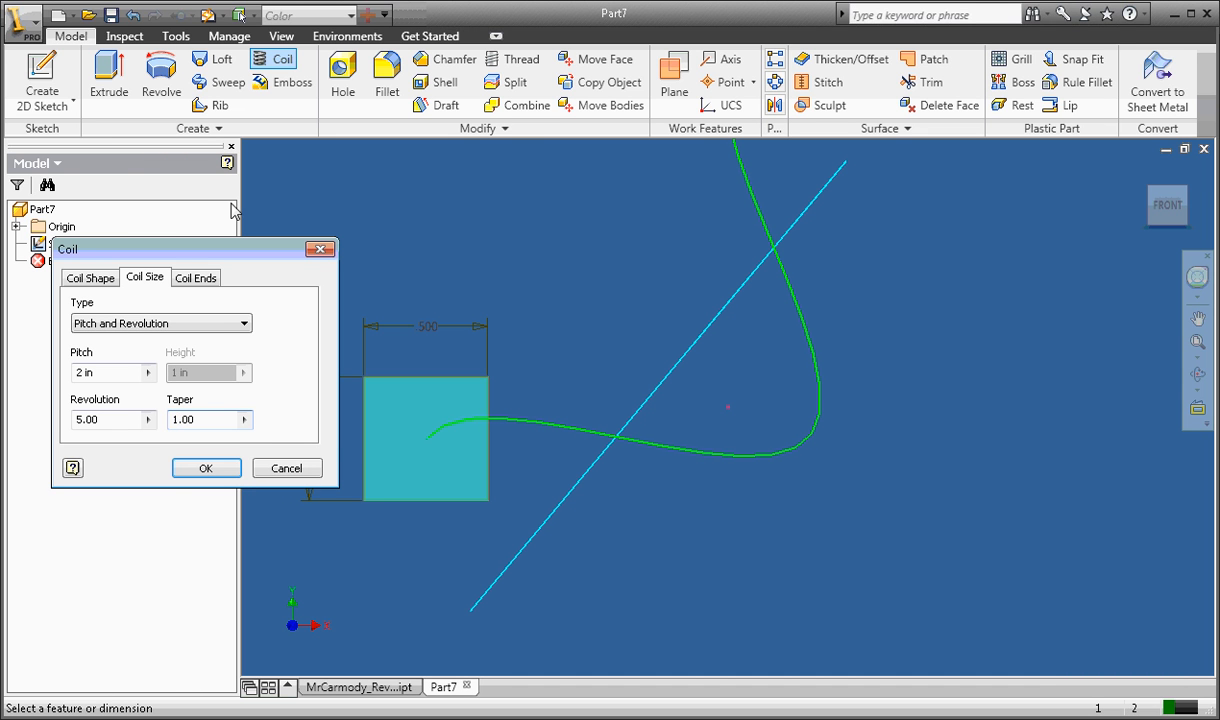
Set both coil ends to Flat and create the square-profile spring.
{"action": "left_click", "coordinate": [196, 276]}
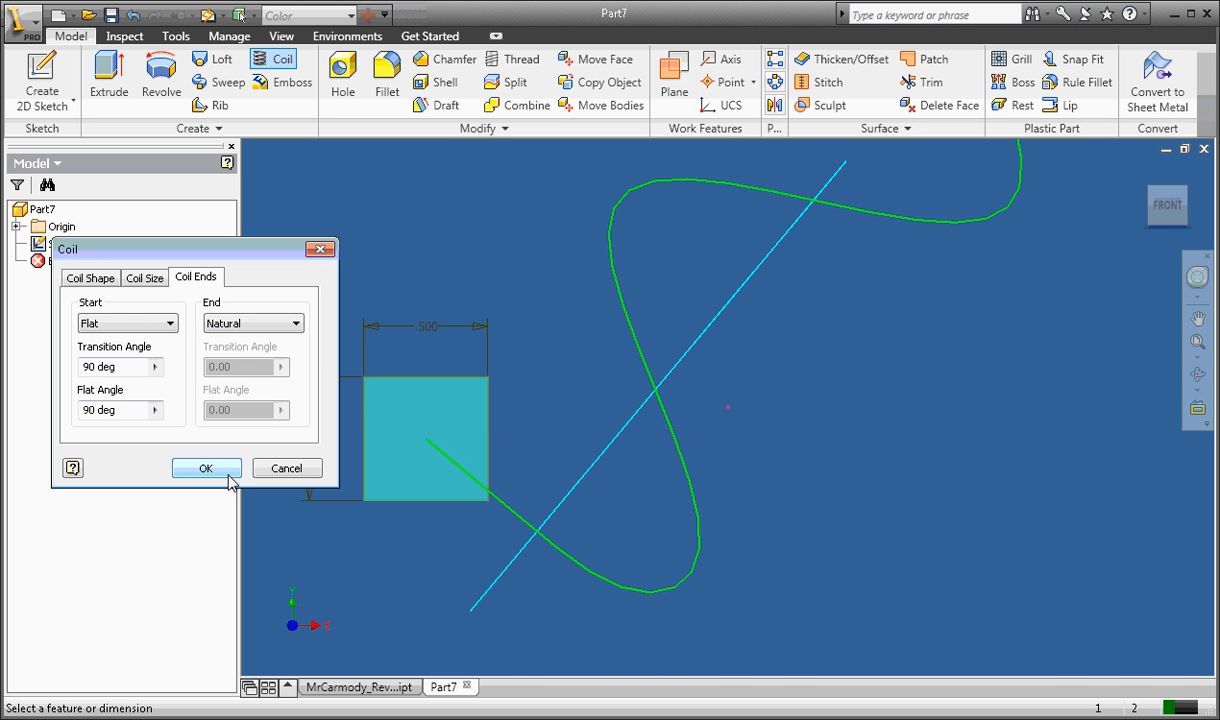
{"action": "left_click", "coordinate": [252, 322]}
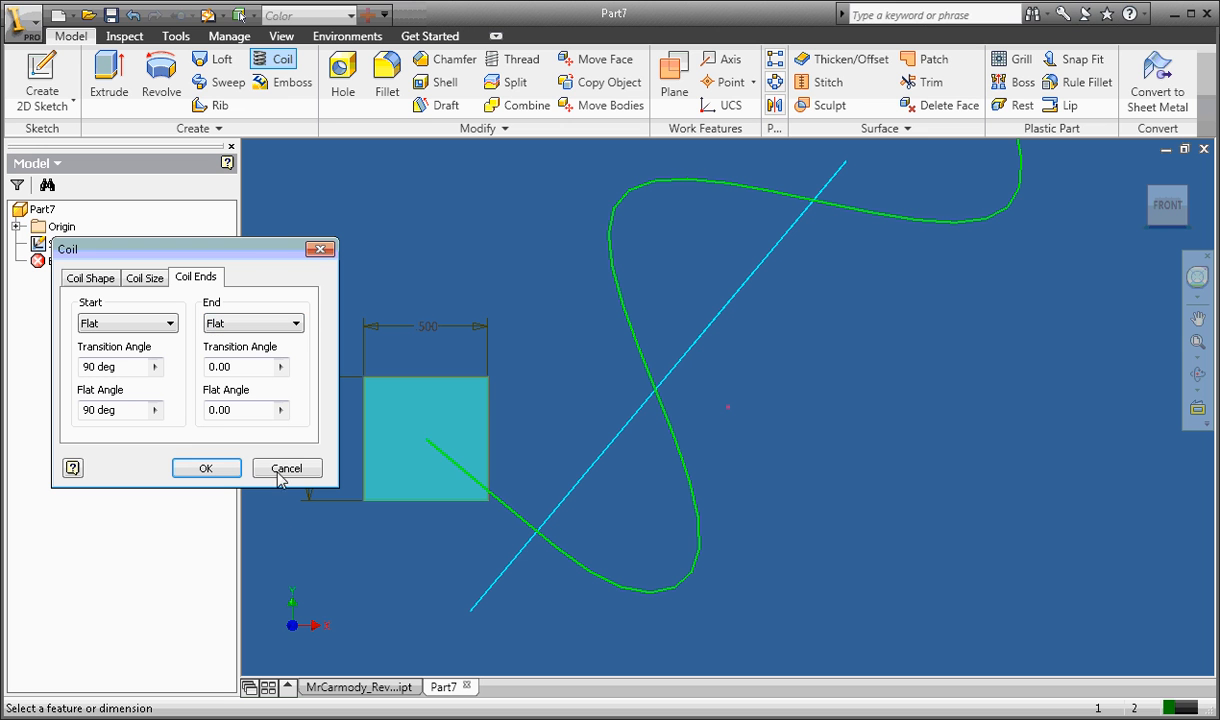
{"action": "mouse_move", "coordinate": [206, 468]}
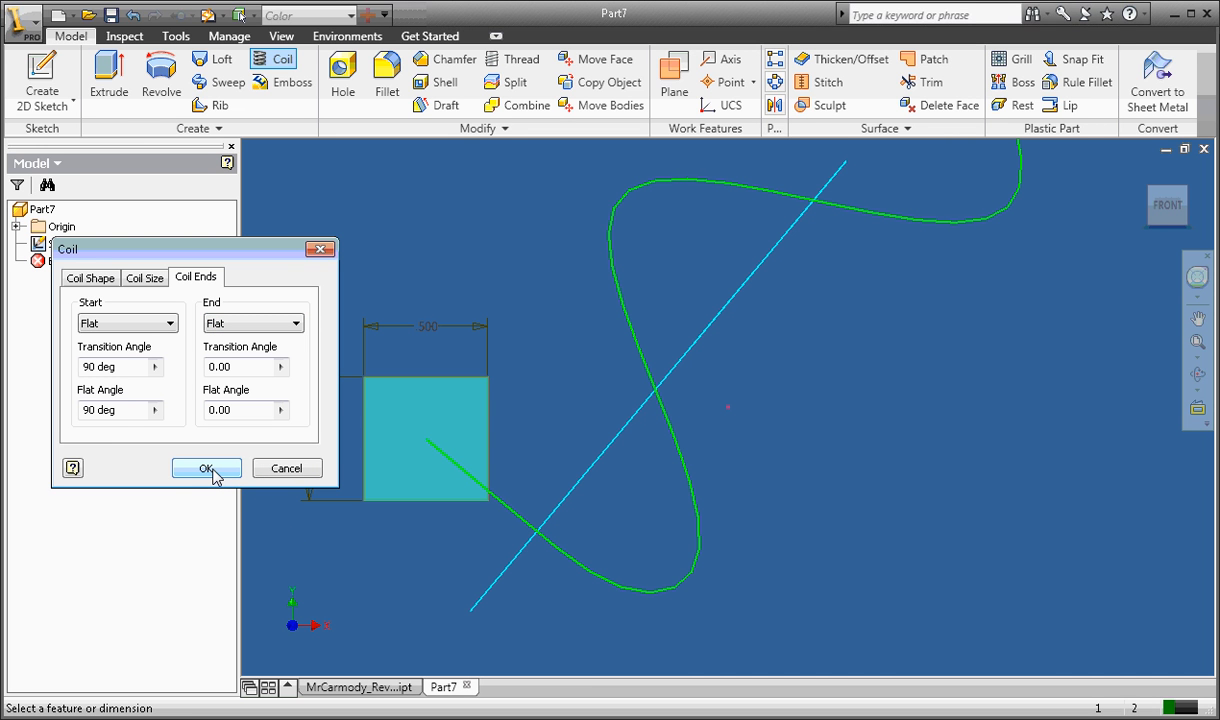
{"action": "left_click", "coordinate": [206, 468]}
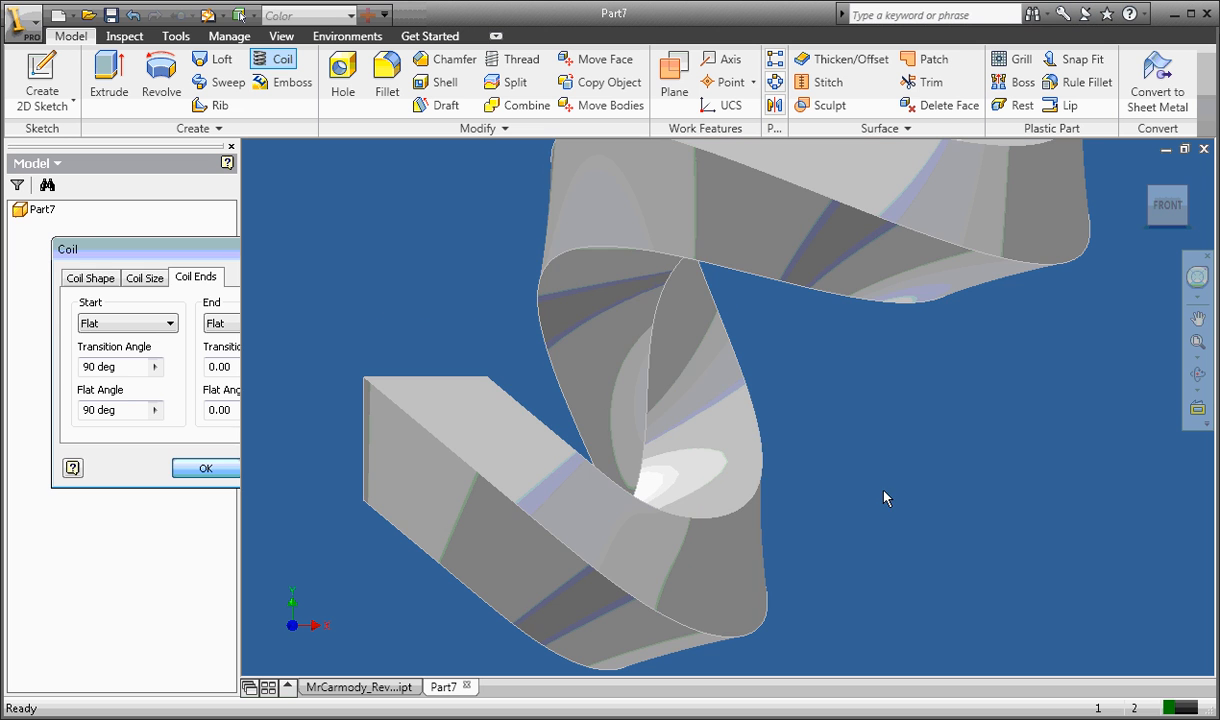
Orbit the finished spring to a side-on view showing all its turns.
{"action": "left_click", "coordinate": [204, 468]}
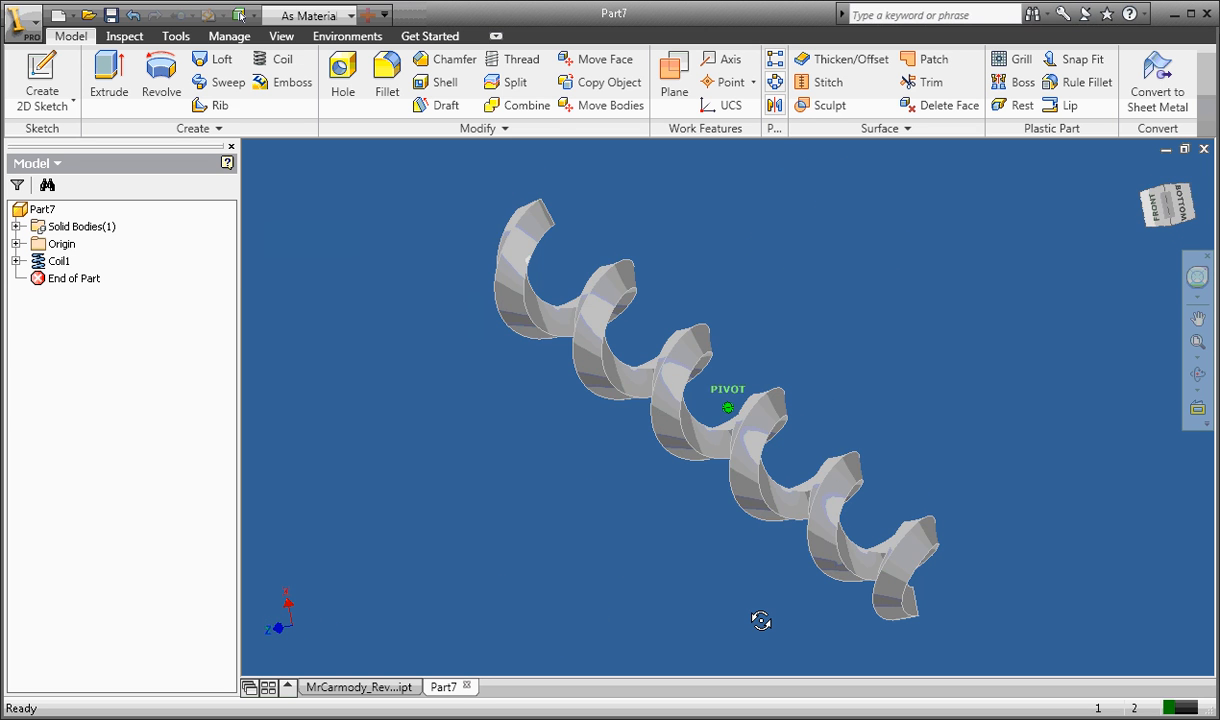
{"action": "left_click_drag", "start_coordinate": [760, 620], "coordinate": [540, 462]}
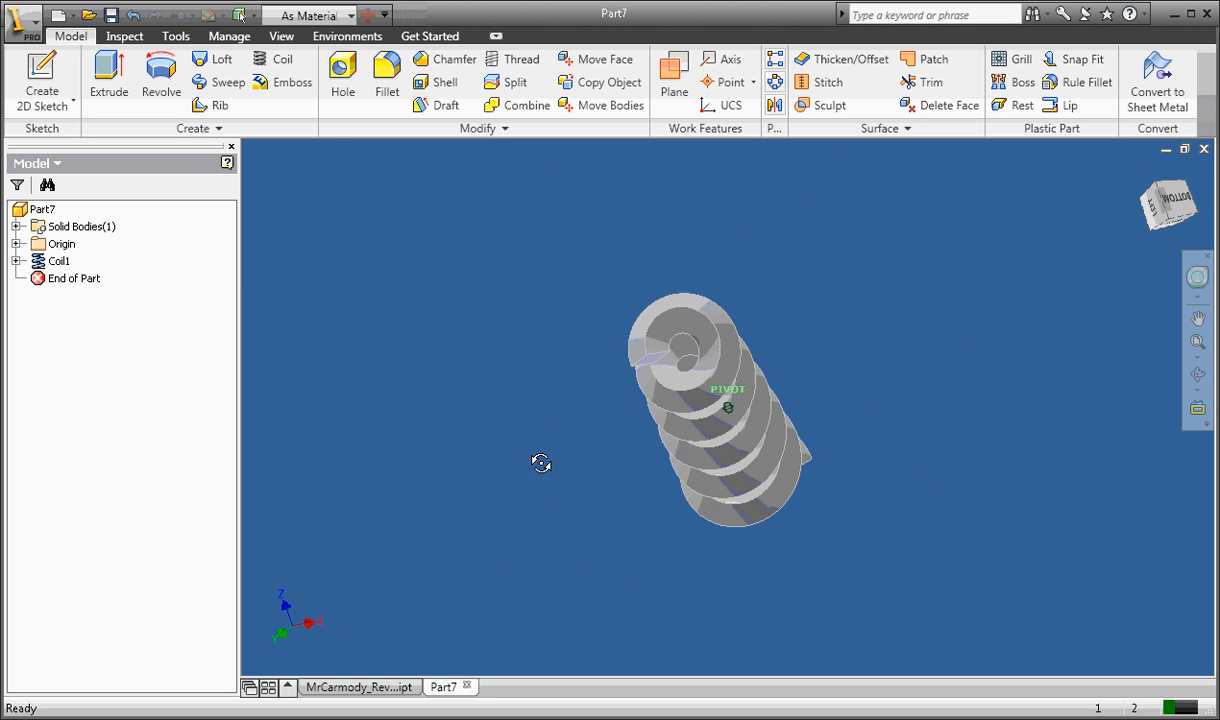
{"action": "left_click_drag", "start_coordinate": [728, 410], "coordinate": [312, 396]}
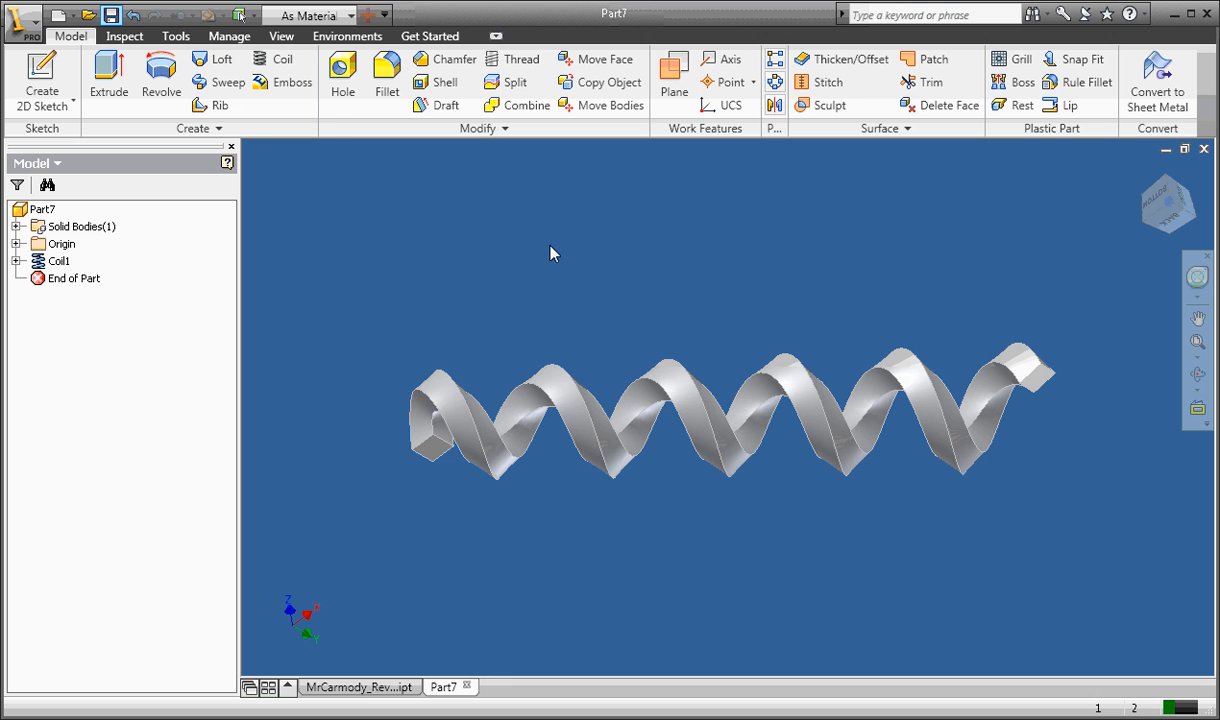
Save the coil part as MrCarmody_Coil.ipt, then return to its document tab.
{"action": "left_click", "coordinate": [112, 14]}
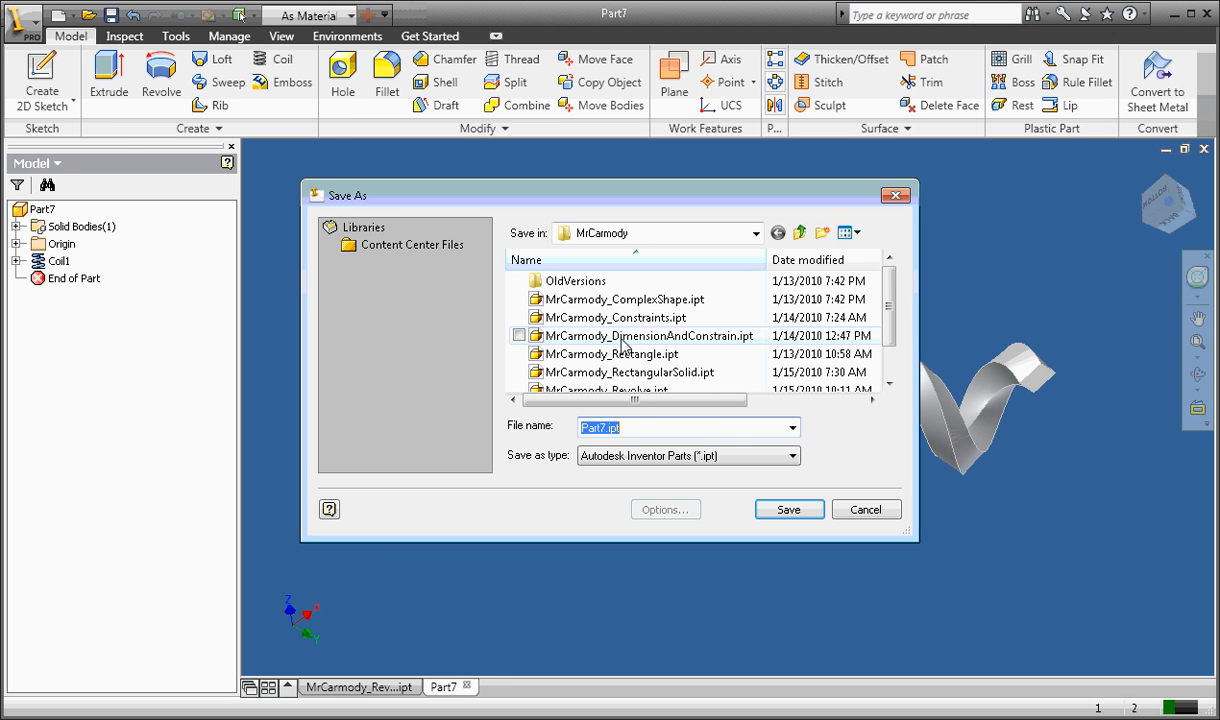
{"action": "left_click", "coordinate": [622, 300]}
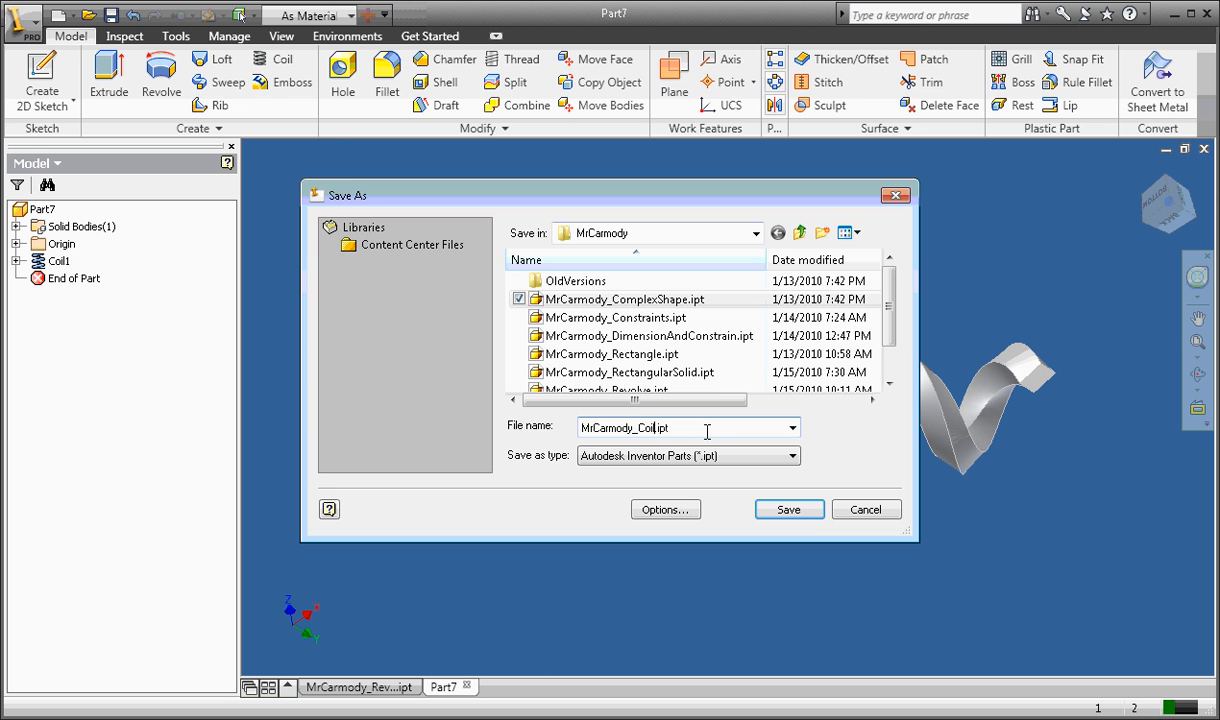
{"action": "left_click", "coordinate": [788, 510]}
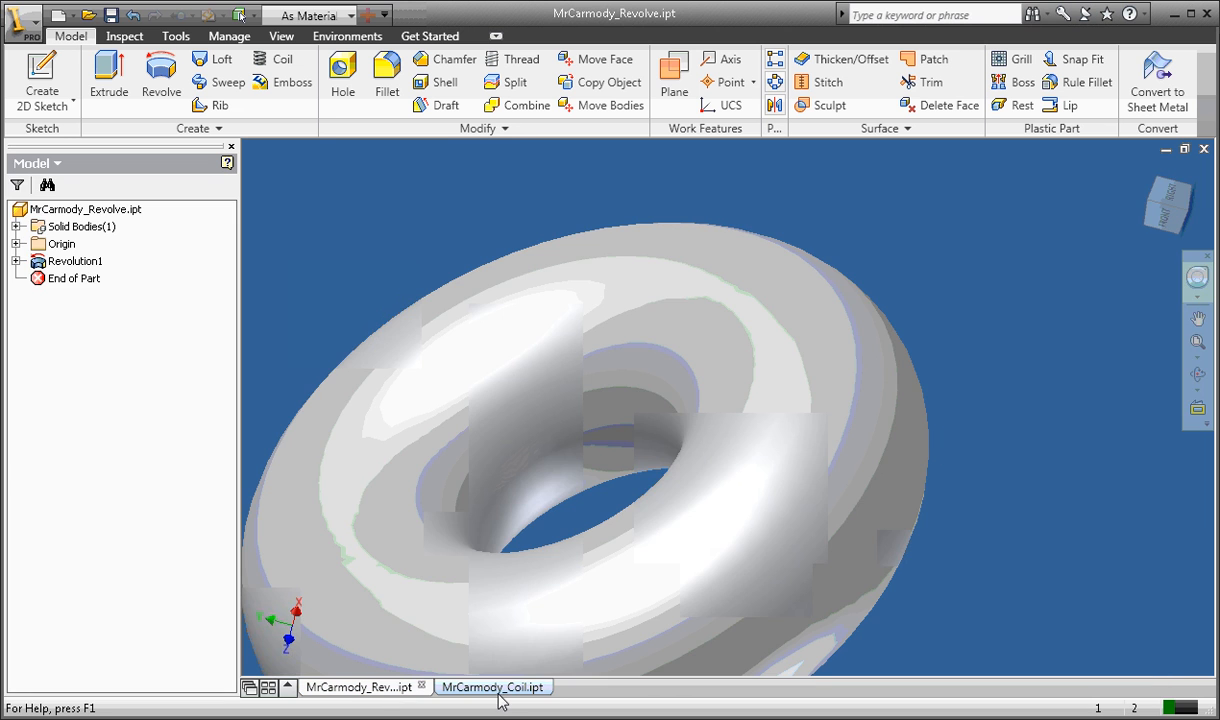
{"action": "left_click", "coordinate": [494, 688]}
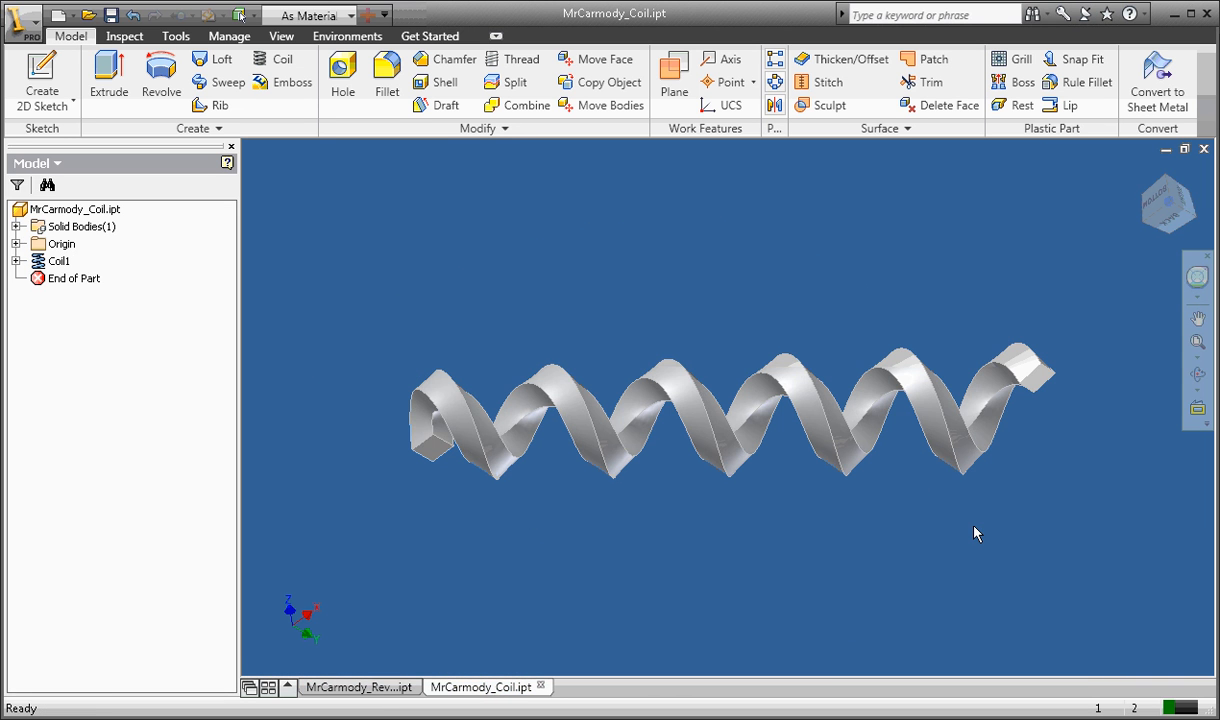